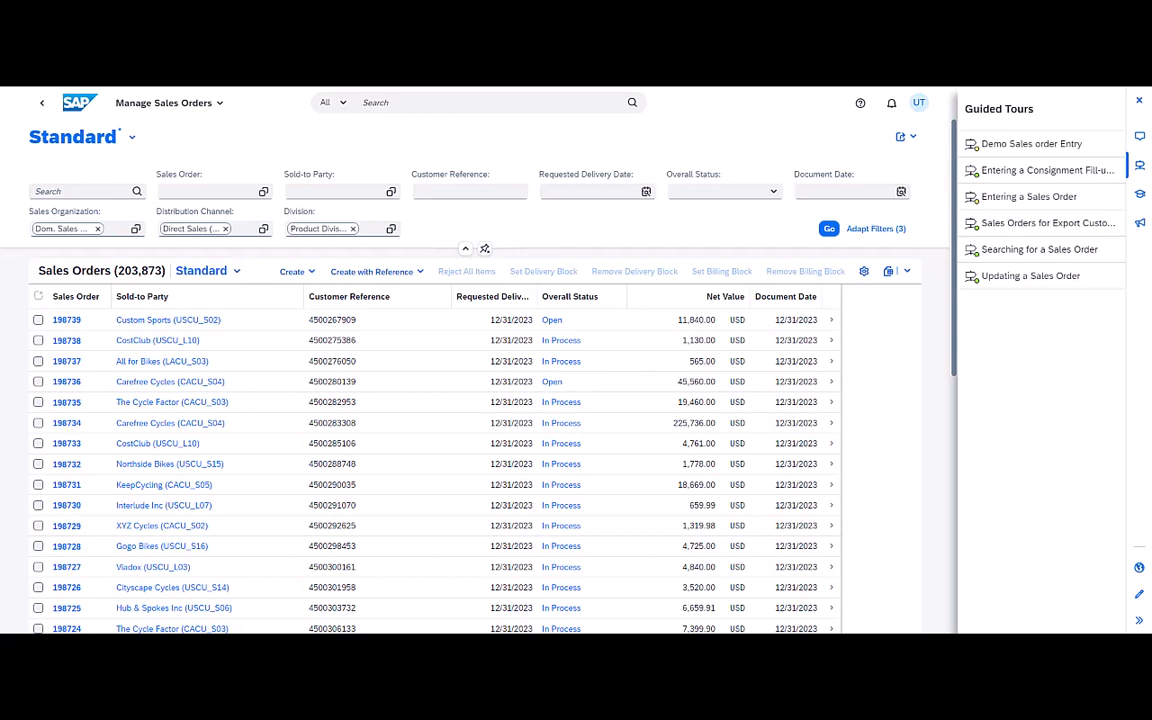
{"action": "mouse_move", "coordinate": [1109, 413]}
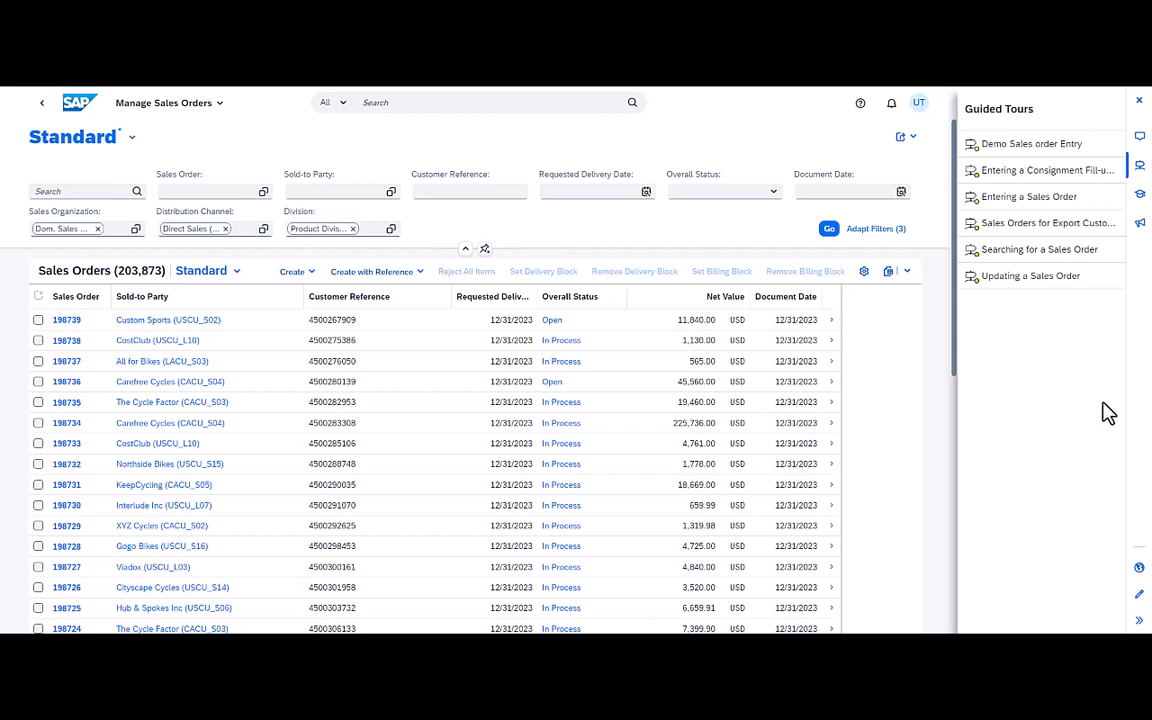
{"action": "mouse_move", "coordinate": [1028, 196]}
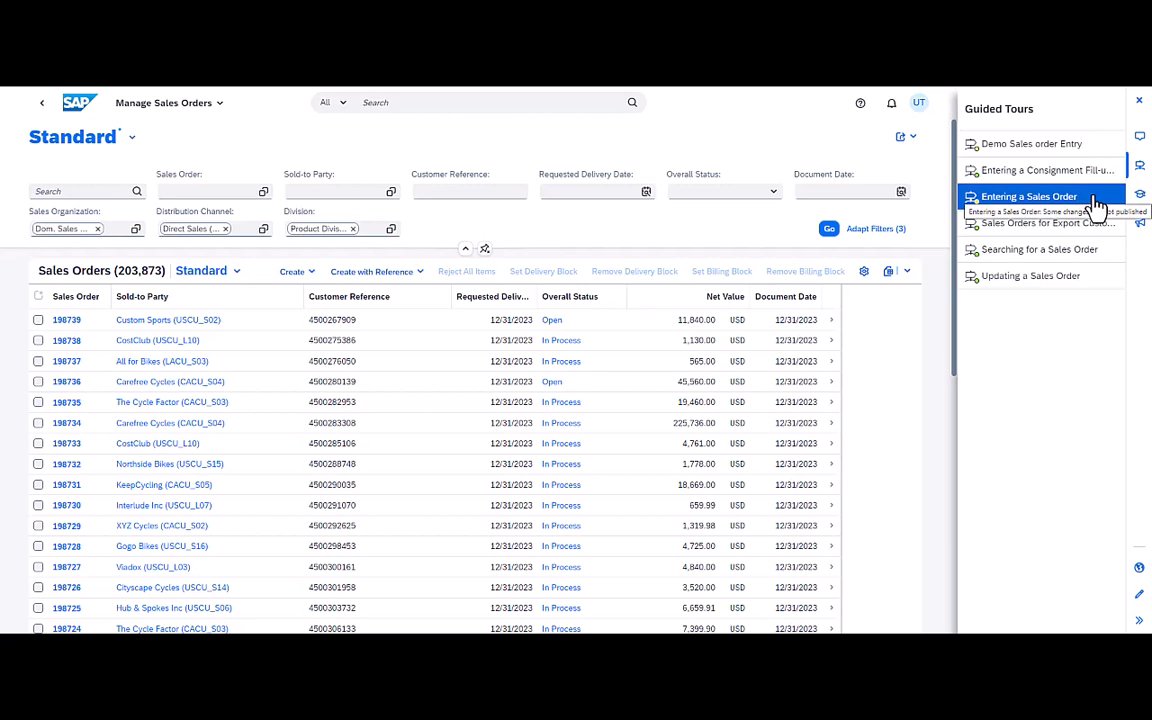
{"action": "mouse_move", "coordinate": [865, 180]}
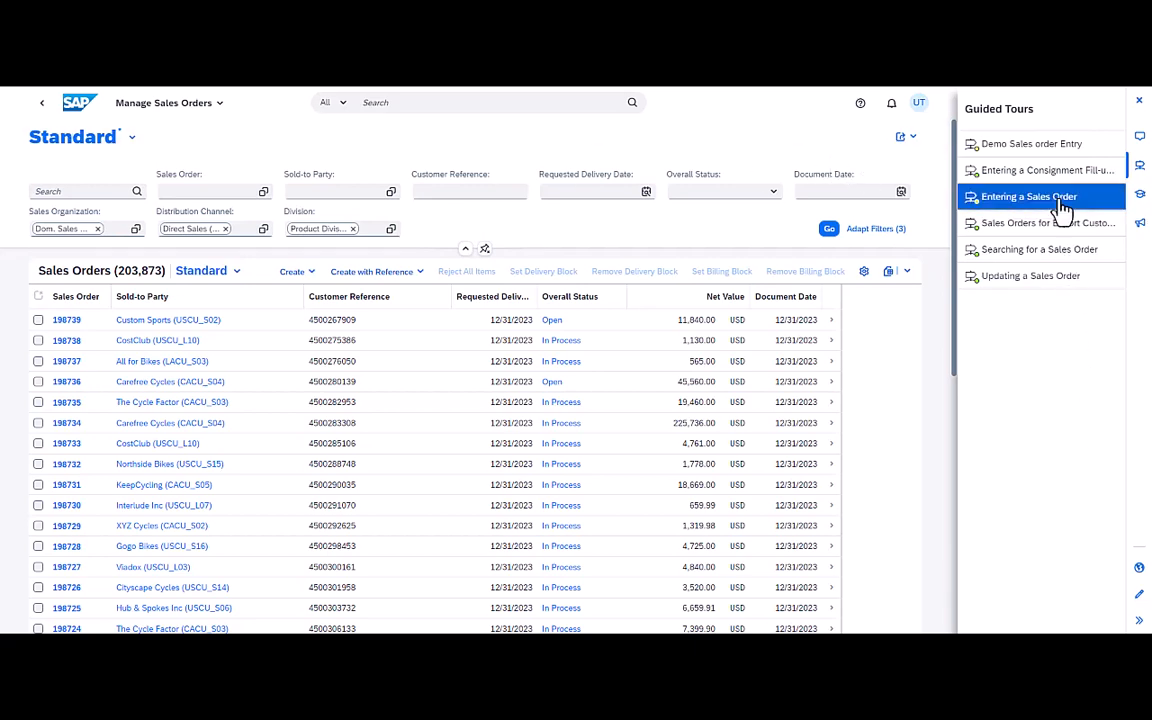
Start the 'Entering a Sales Order' tour and follow it to Create Sales Order.
{"action": "left_click", "coordinate": [1028, 196]}
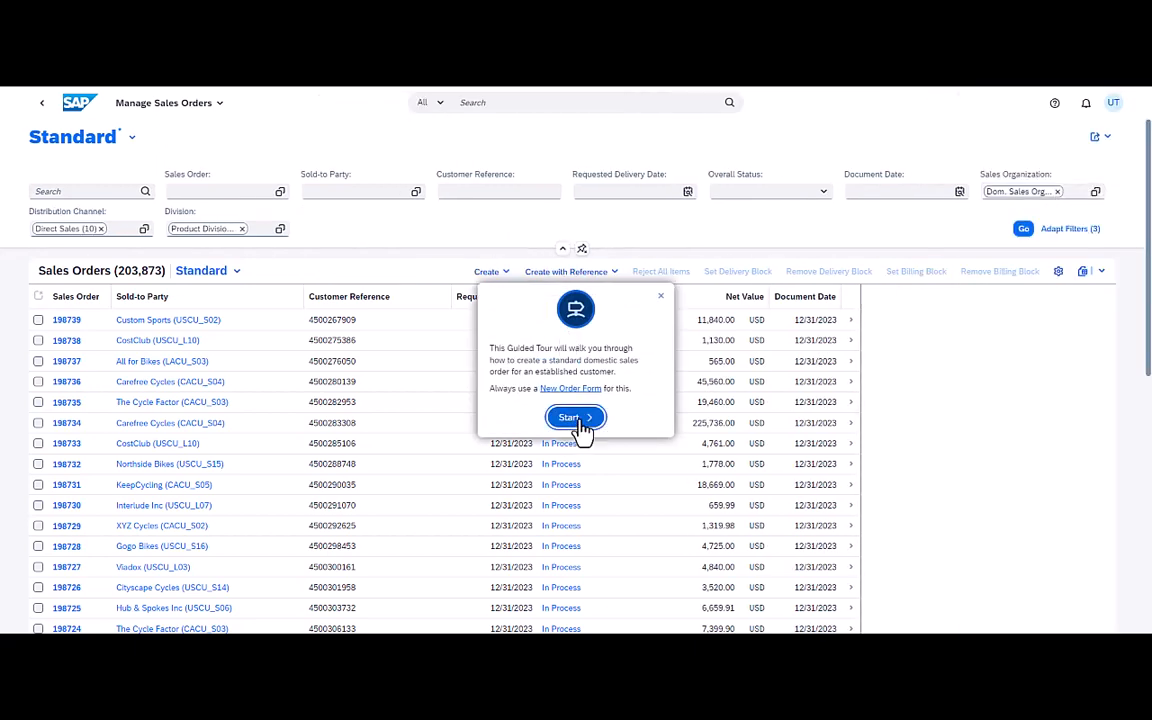
{"action": "left_click", "coordinate": [570, 417]}
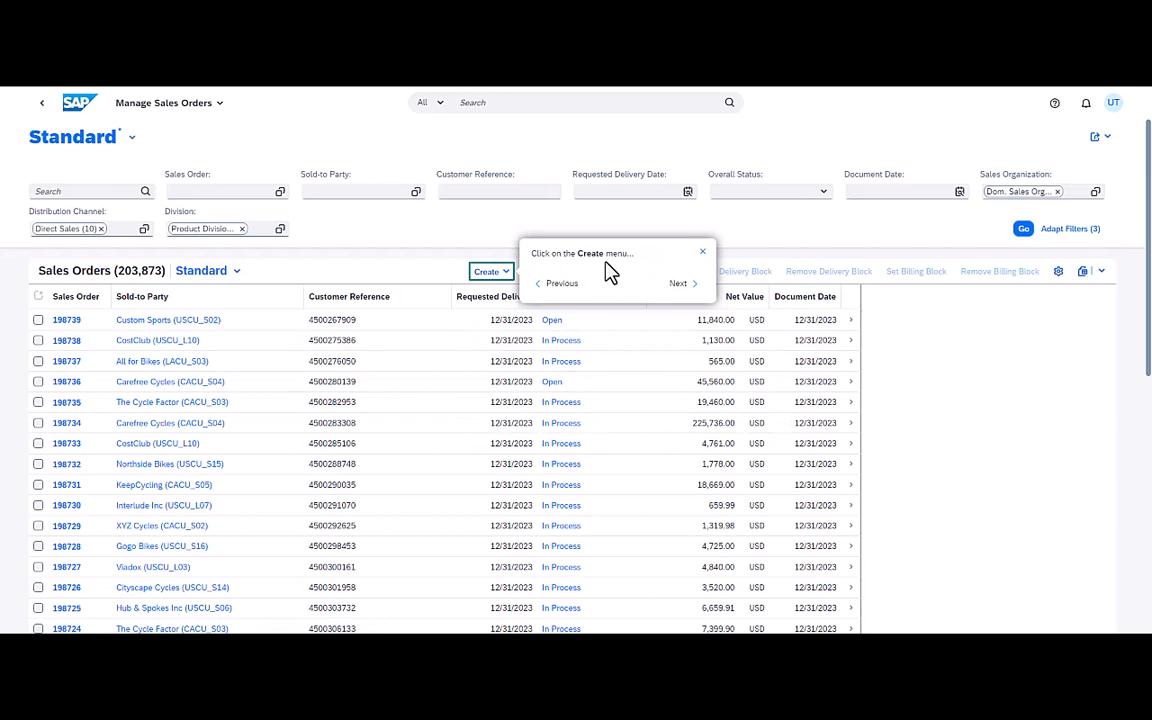
{"action": "left_click", "coordinate": [486, 271]}
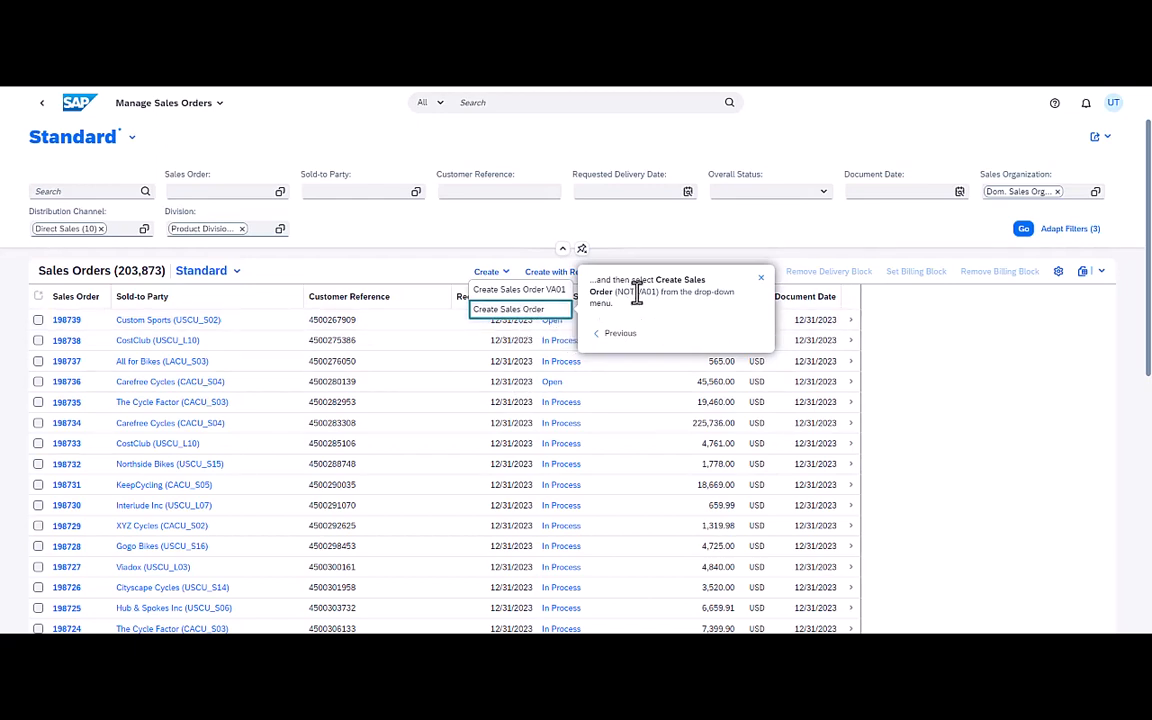
{"action": "mouse_move", "coordinate": [755, 345]}
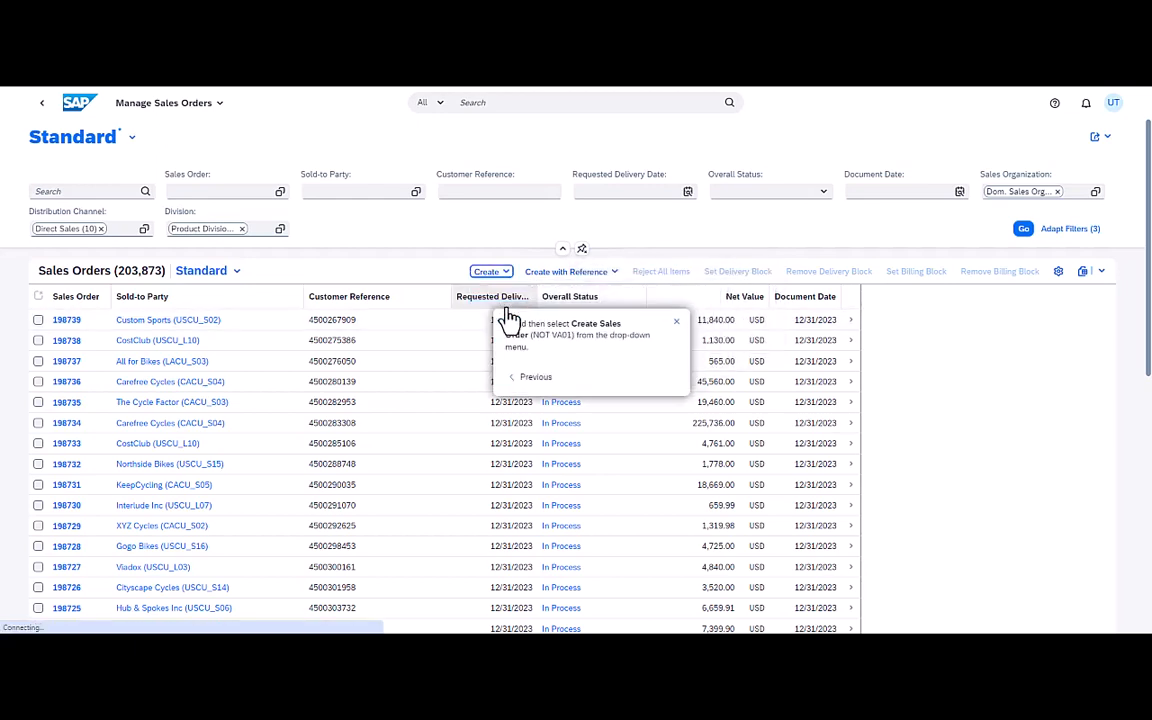
{"action": "left_click", "coordinate": [487, 271]}
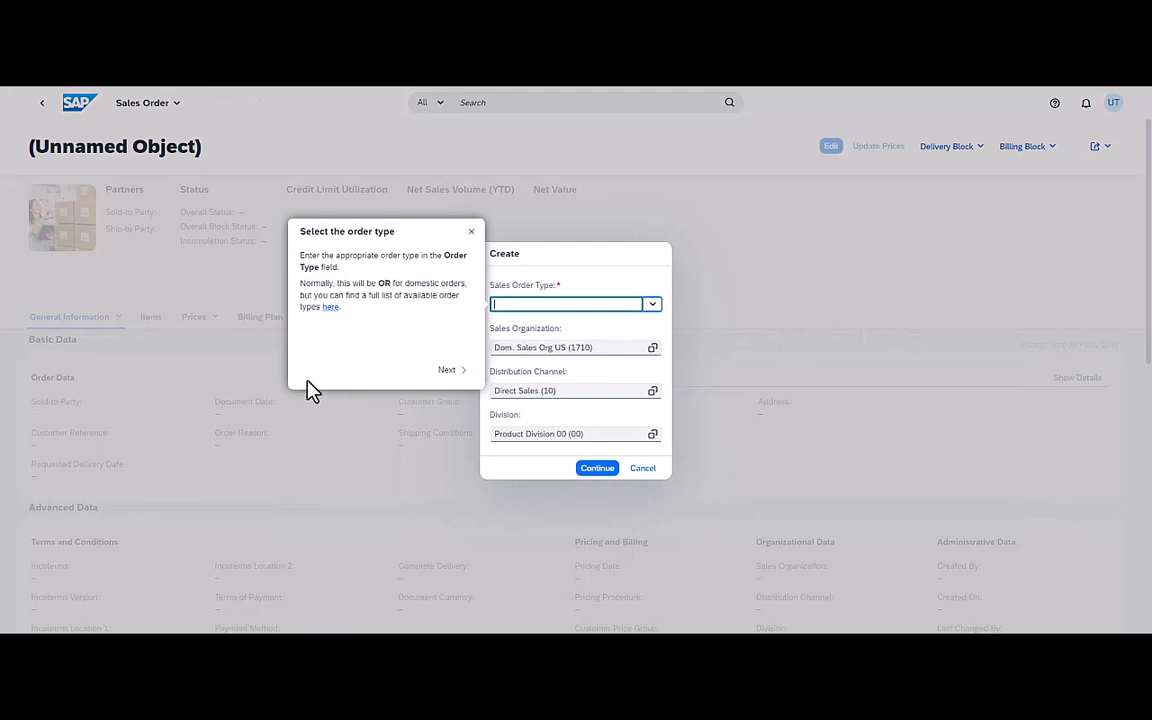
{"action": "mouse_move", "coordinate": [324, 377]}
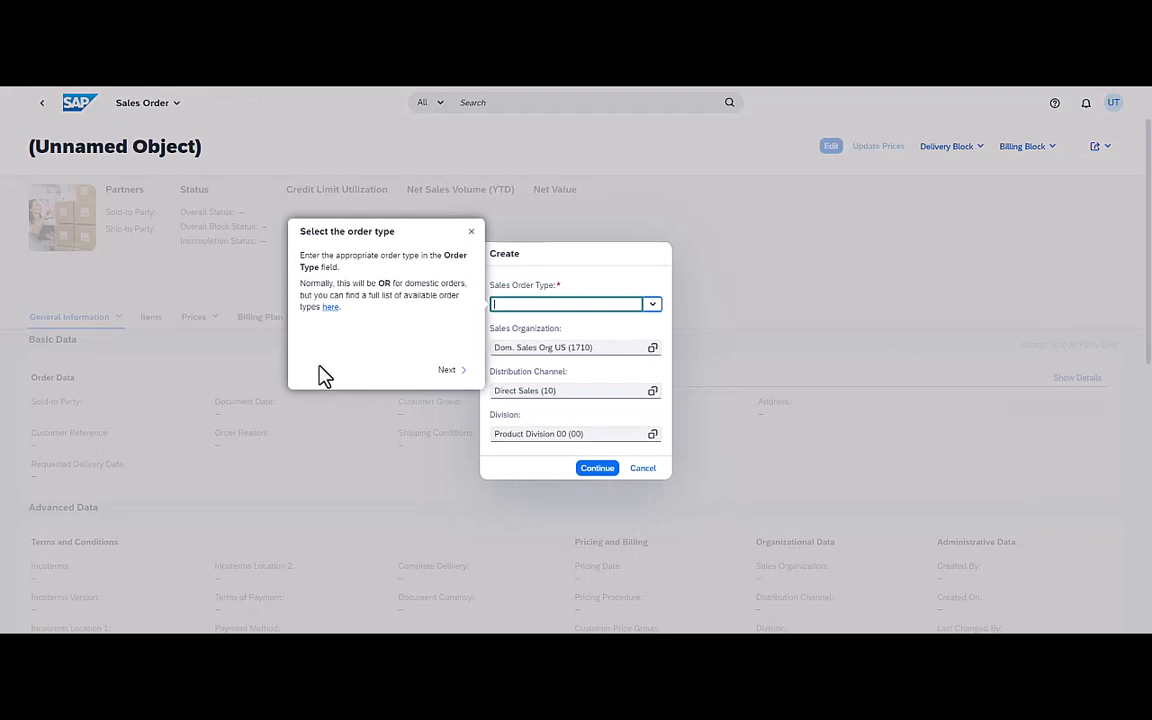
{"action": "mouse_move", "coordinate": [452, 230]}
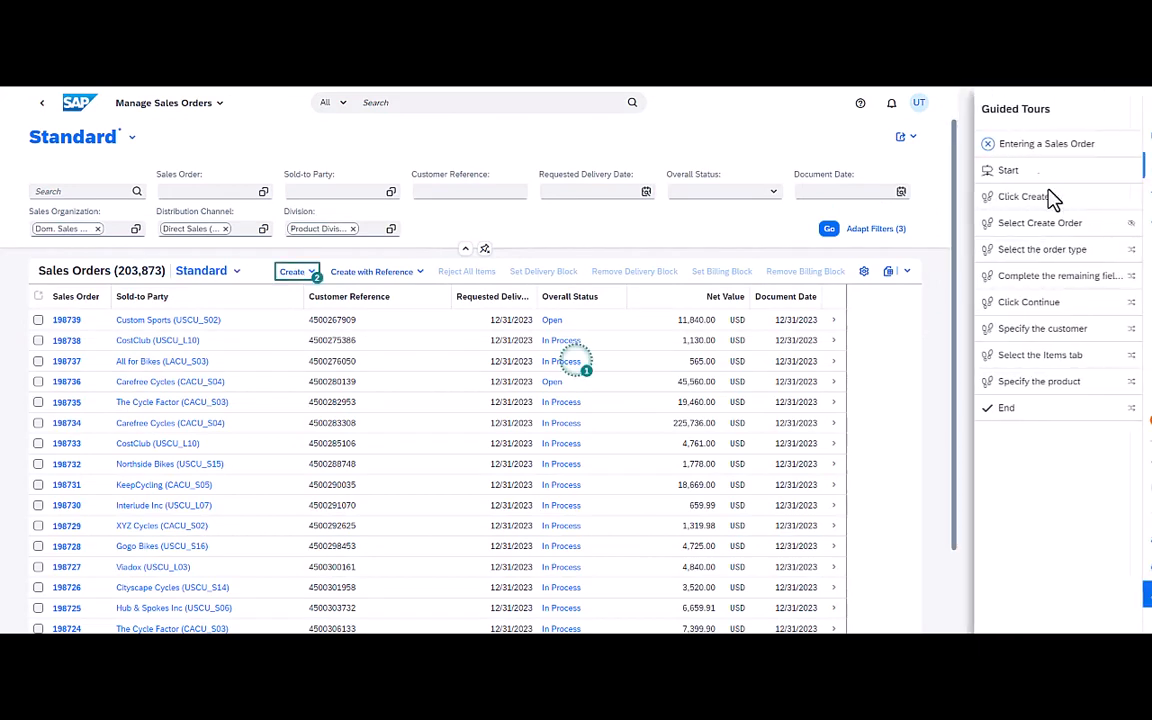
Select the 'Click Create' step in the tour's step list.
{"action": "left_click", "coordinate": [1007, 196]}
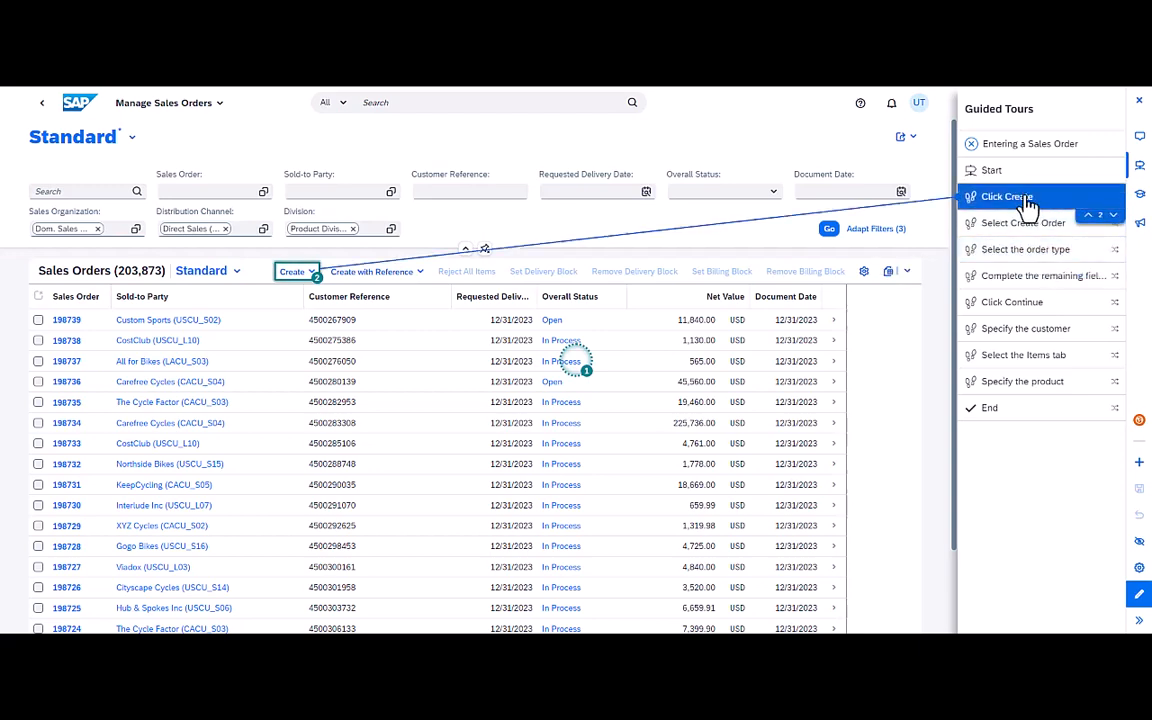
Turn on Spotlight on Hotspot for 'Click Create' and enter 16 as the spotlight value.
{"action": "left_click", "coordinate": [1006, 196]}
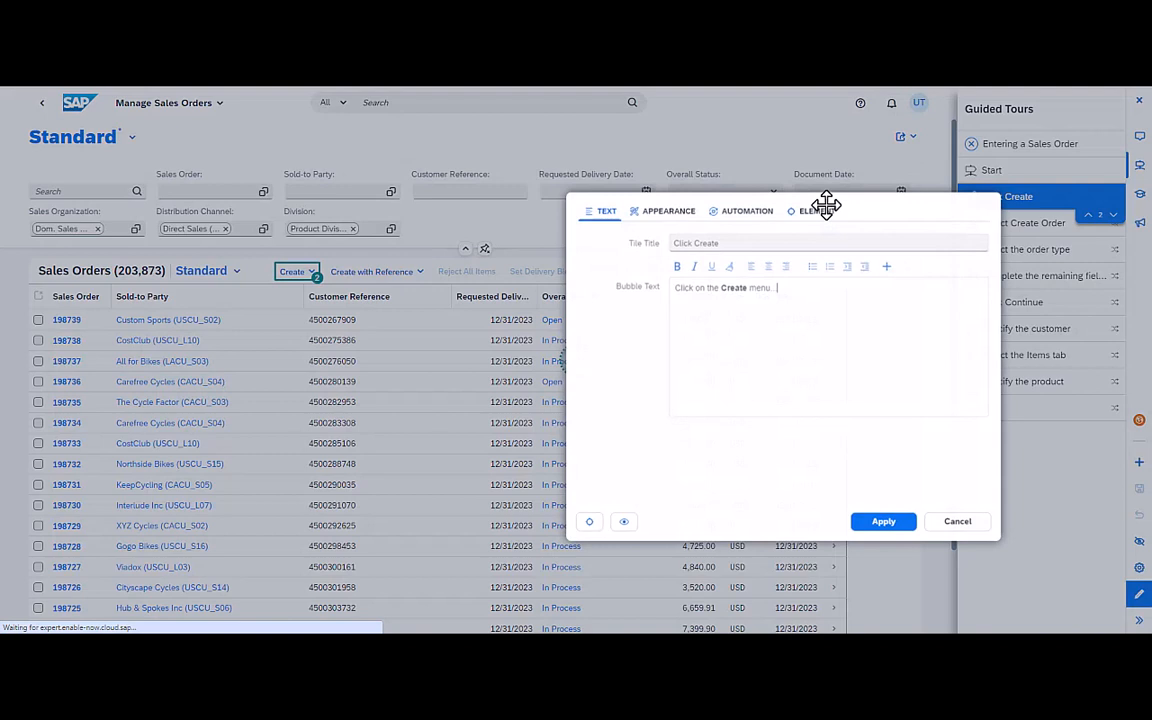
{"action": "left_click", "coordinate": [668, 210]}
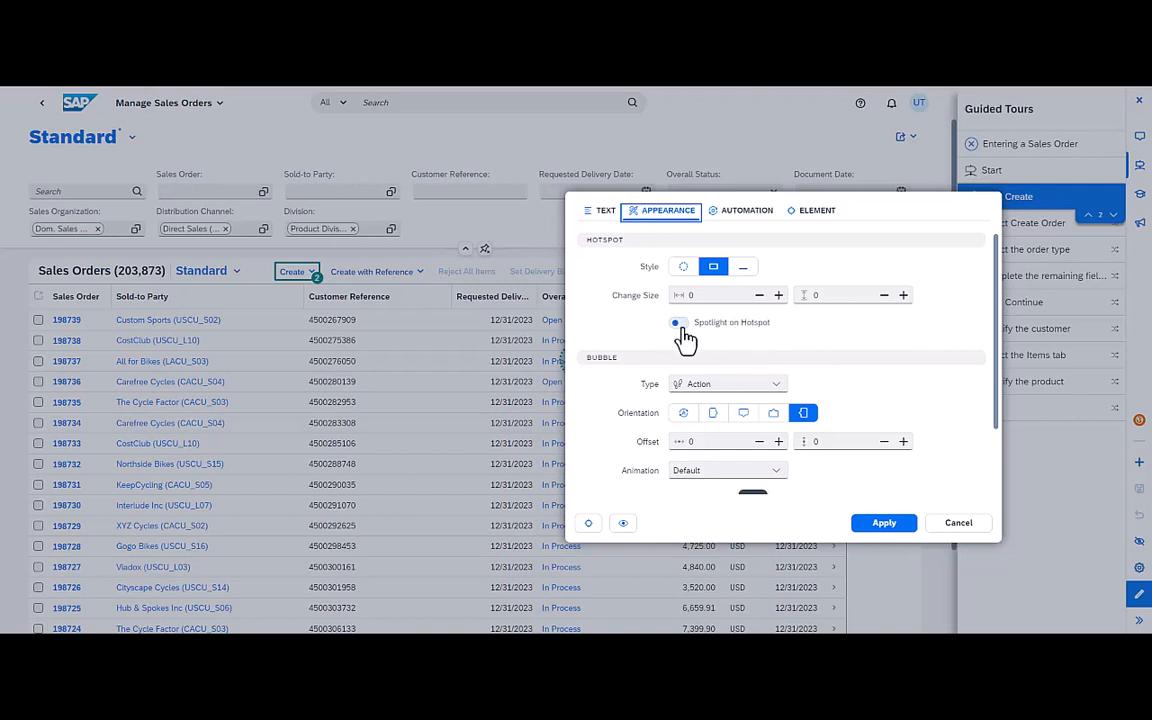
{"action": "left_click", "coordinate": [678, 322]}
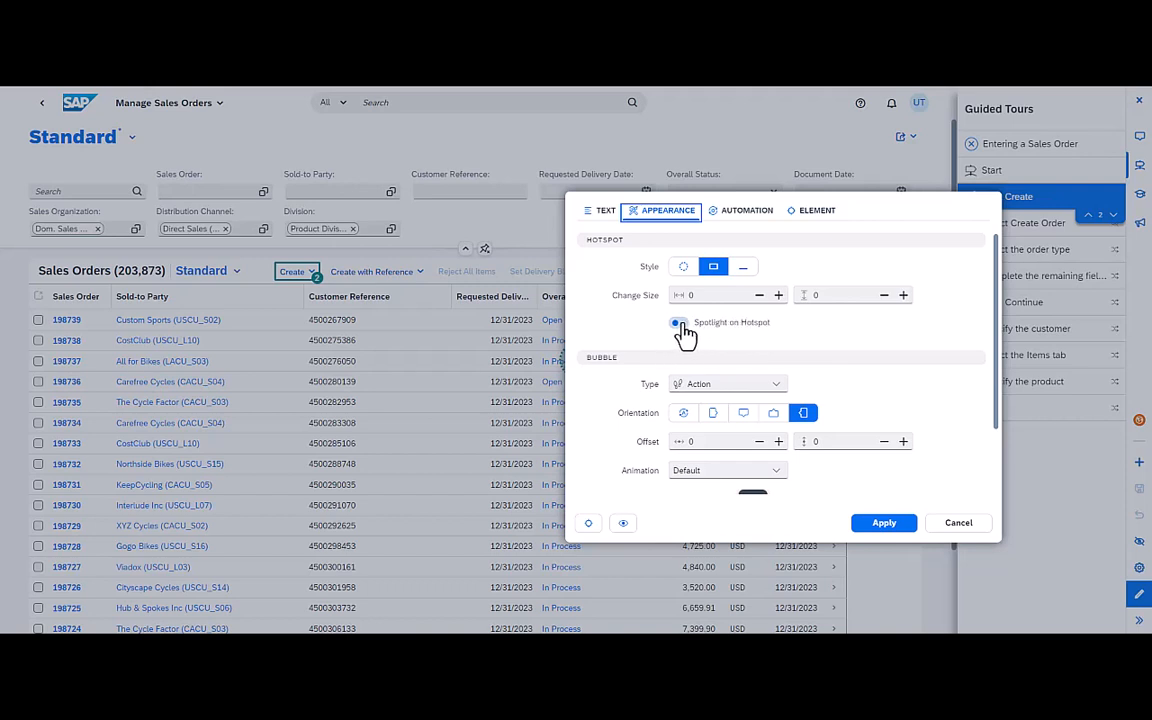
{"action": "left_click", "coordinate": [679, 322]}
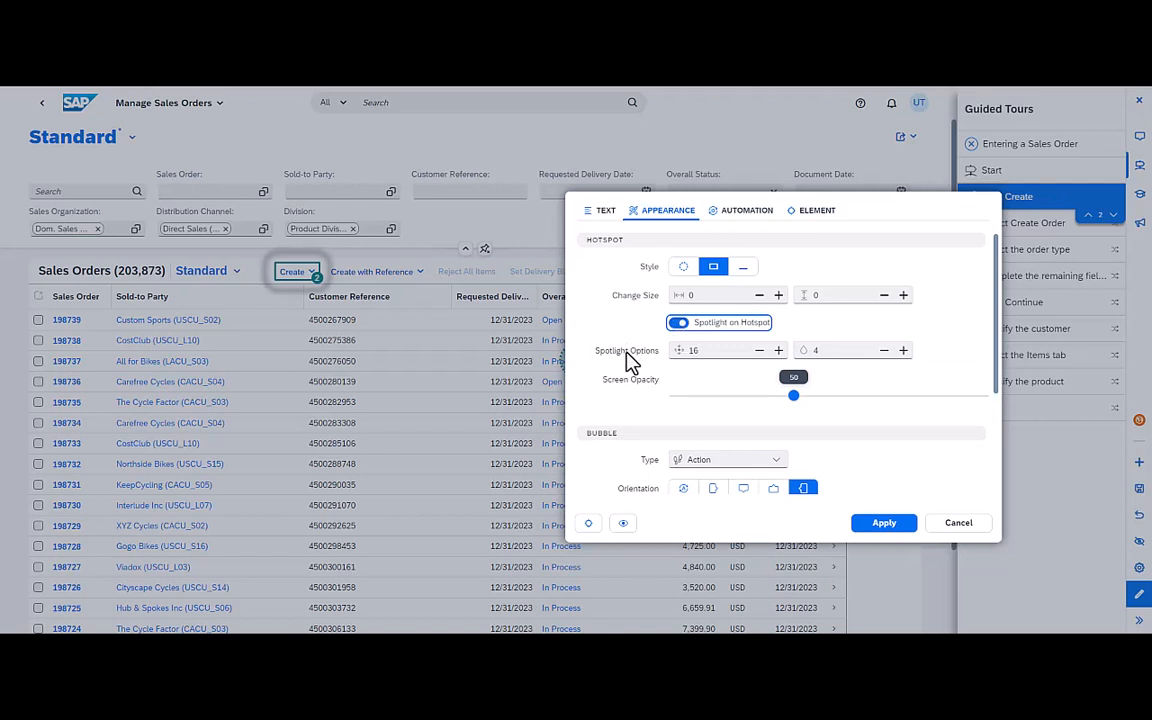
{"action": "mouse_move", "coordinate": [640, 398]}
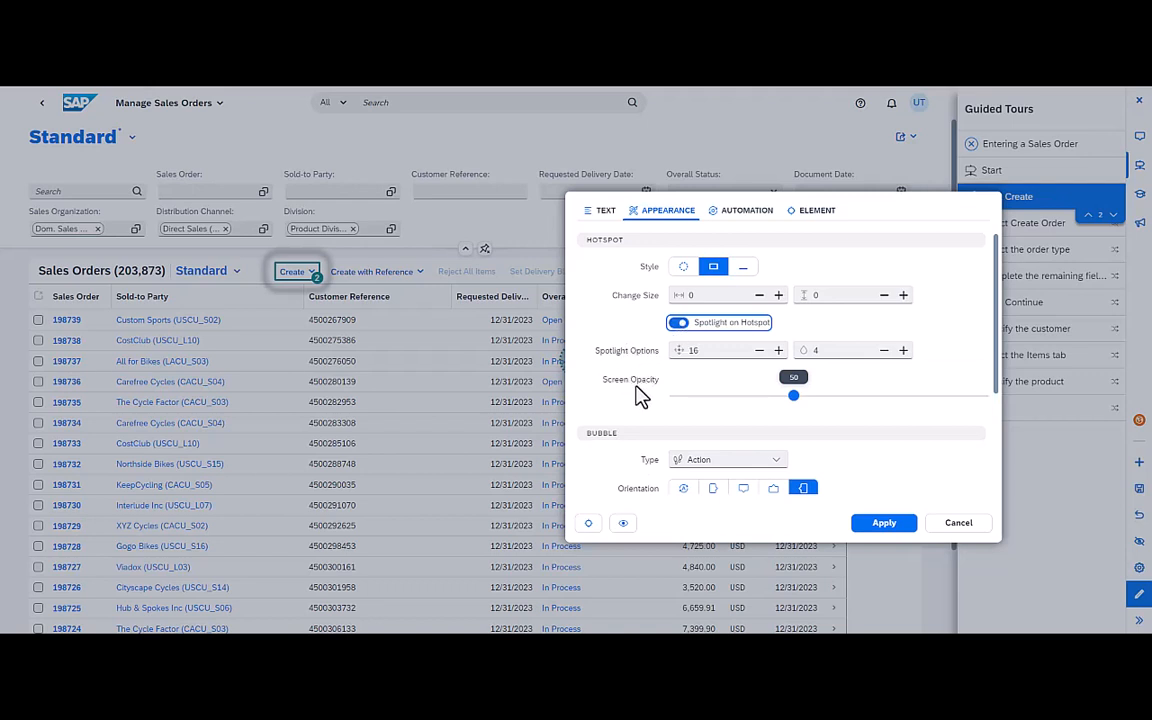
{"action": "mouse_move", "coordinate": [290, 265]}
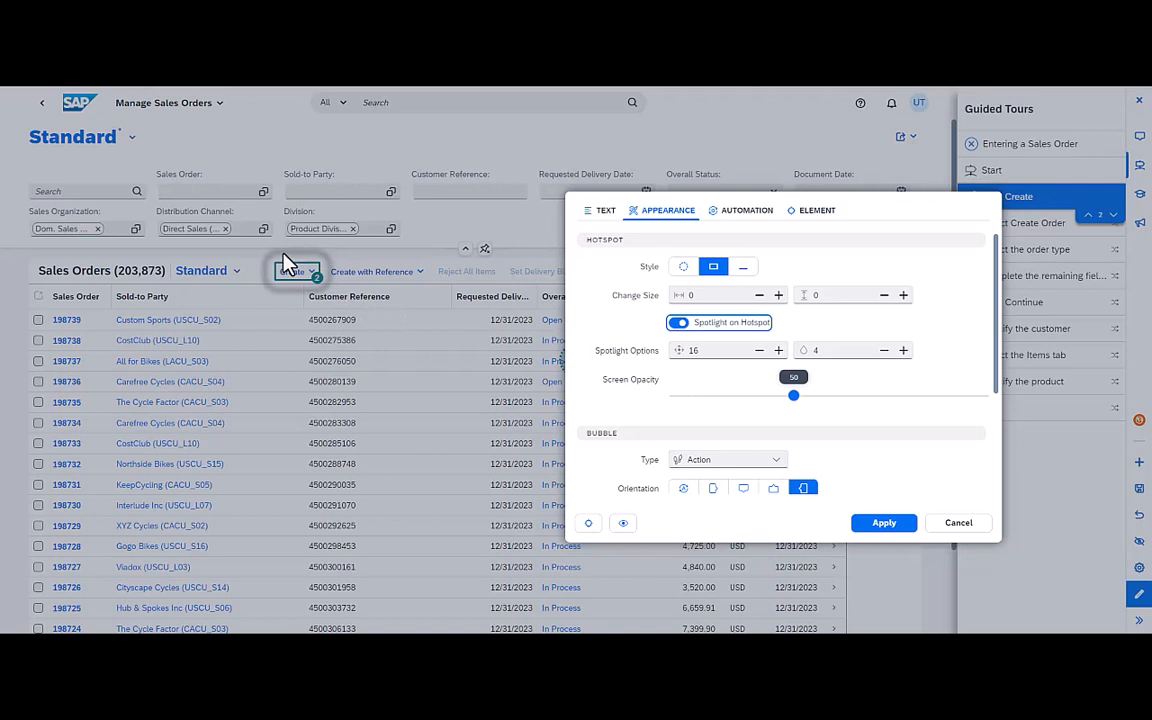
{"action": "mouse_move", "coordinate": [322, 268]}
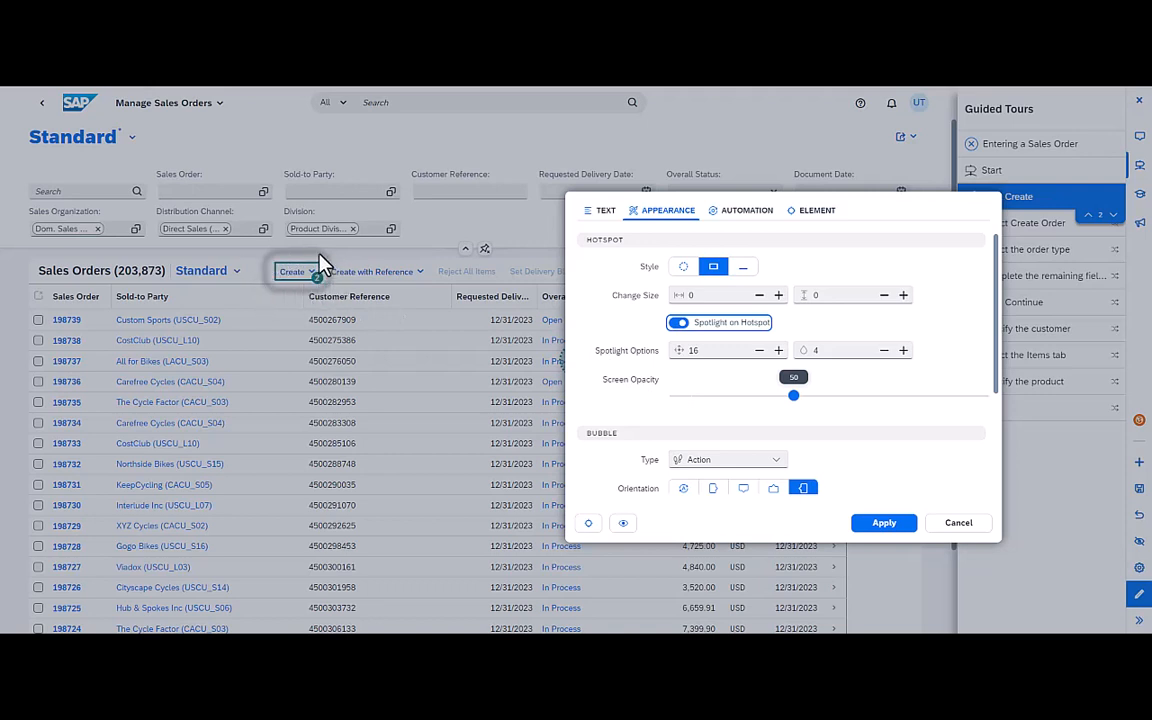
{"action": "mouse_move", "coordinate": [295, 268]}
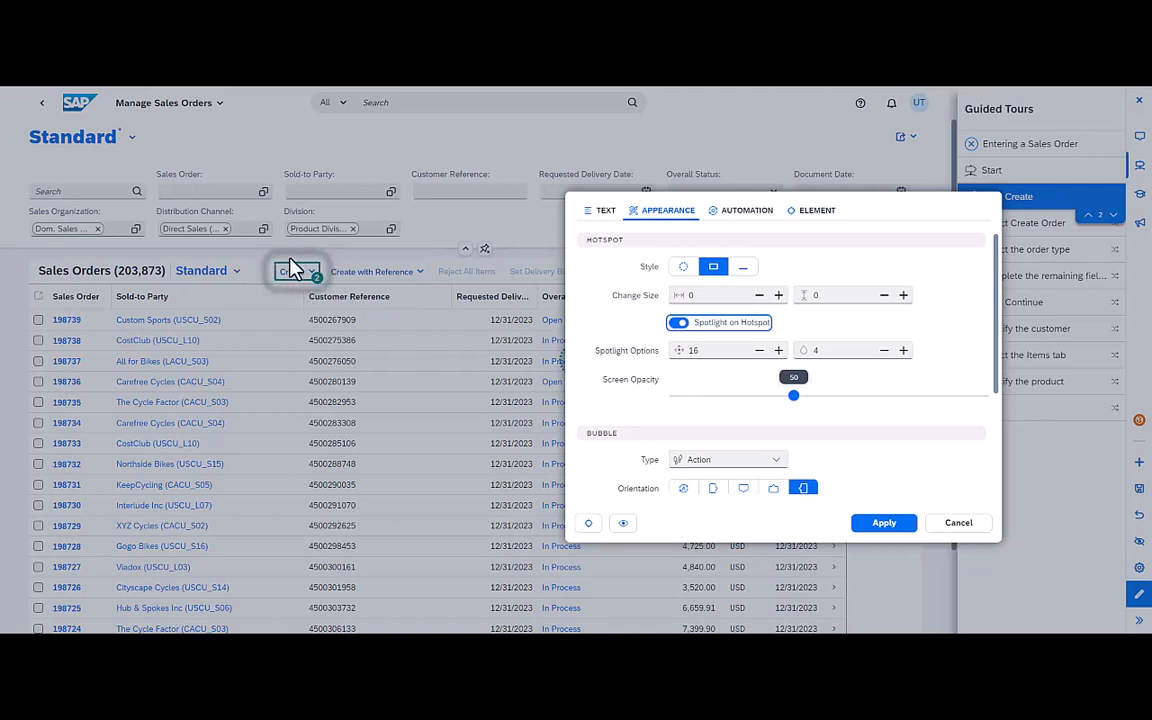
{"action": "mouse_move", "coordinate": [335, 283]}
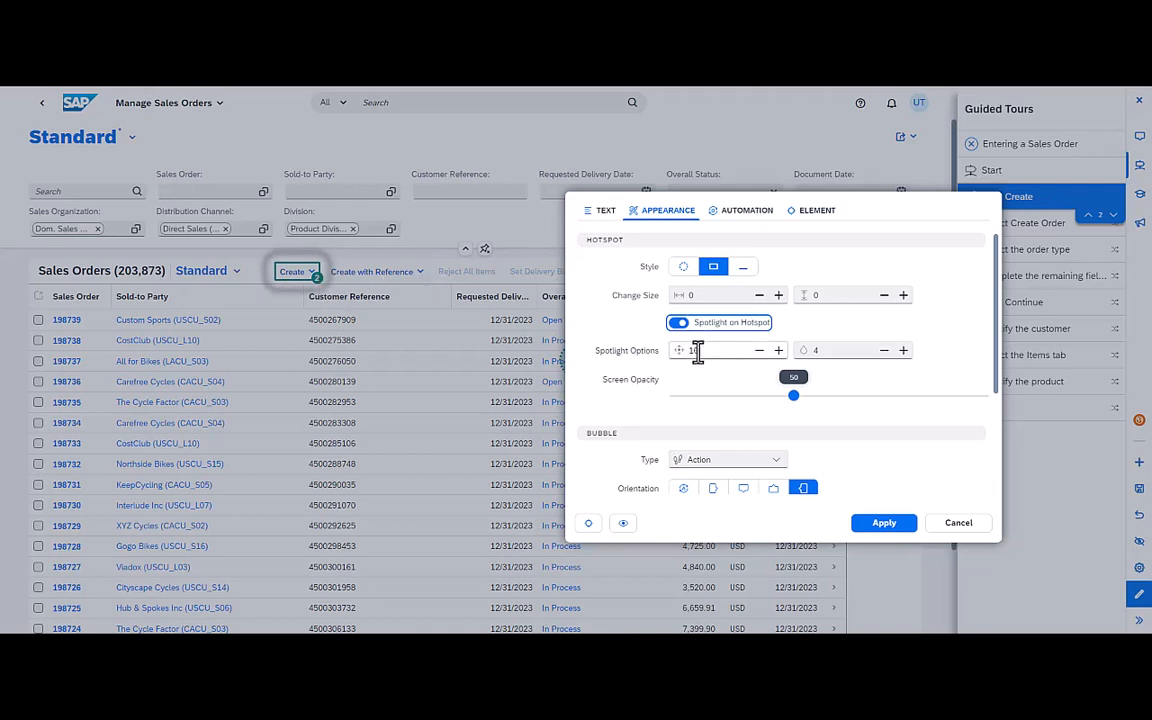
{"action": "type", "text": "16"}
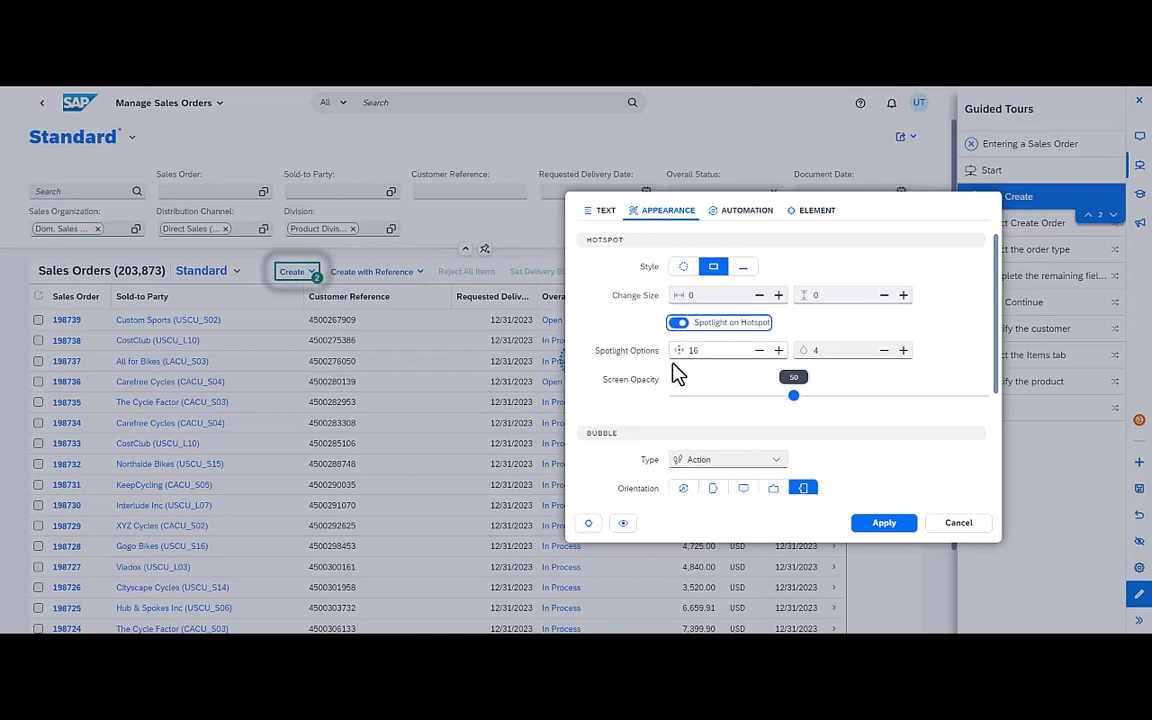
Preview the 'Click Create' step with its spotlight dimming the screen.
{"action": "left_click", "coordinate": [623, 523]}
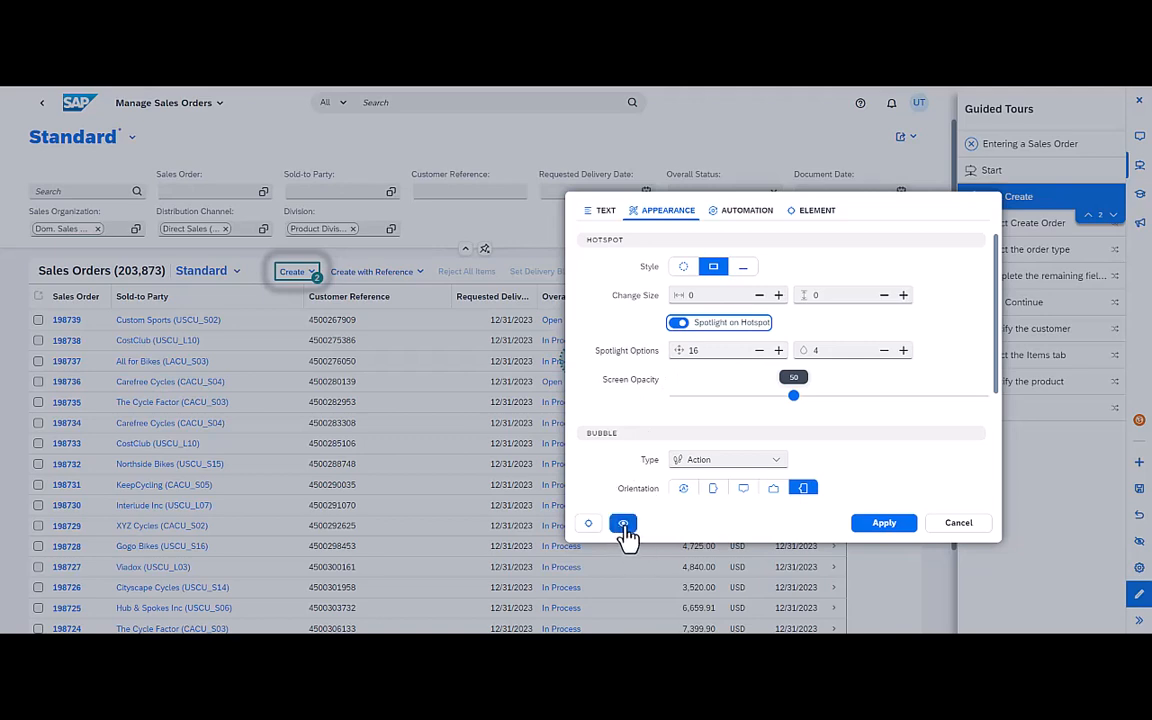
{"action": "mouse_move", "coordinate": [622, 523]}
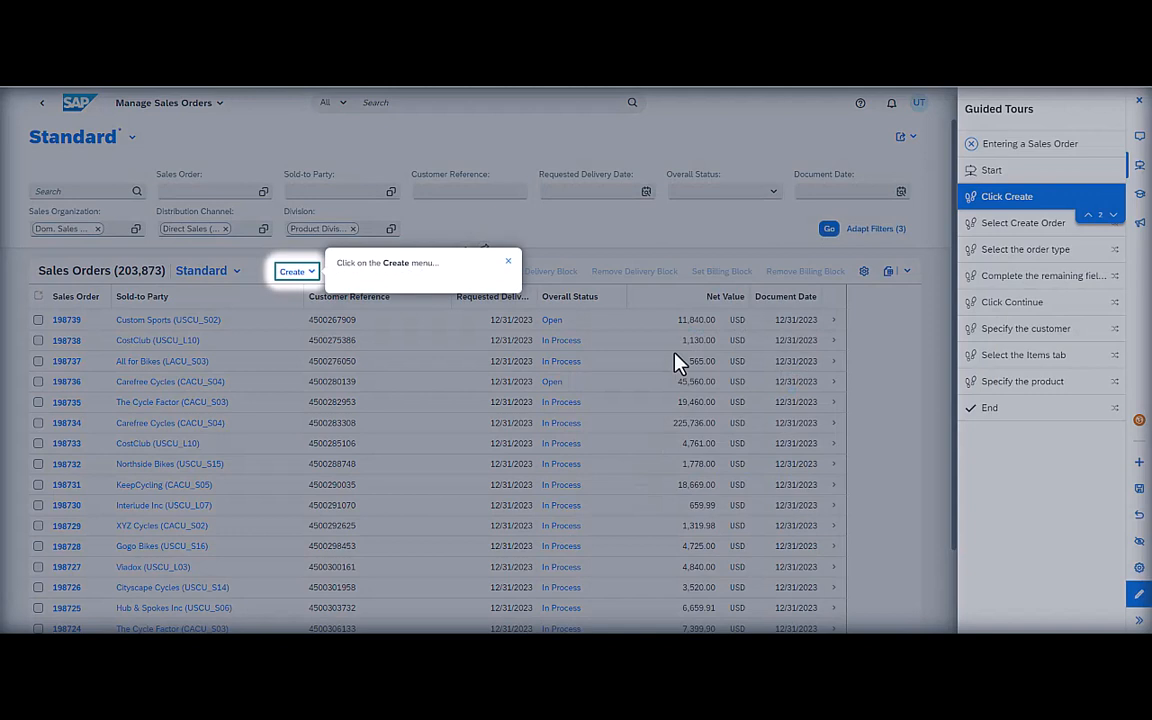
{"action": "mouse_move", "coordinate": [204, 162]}
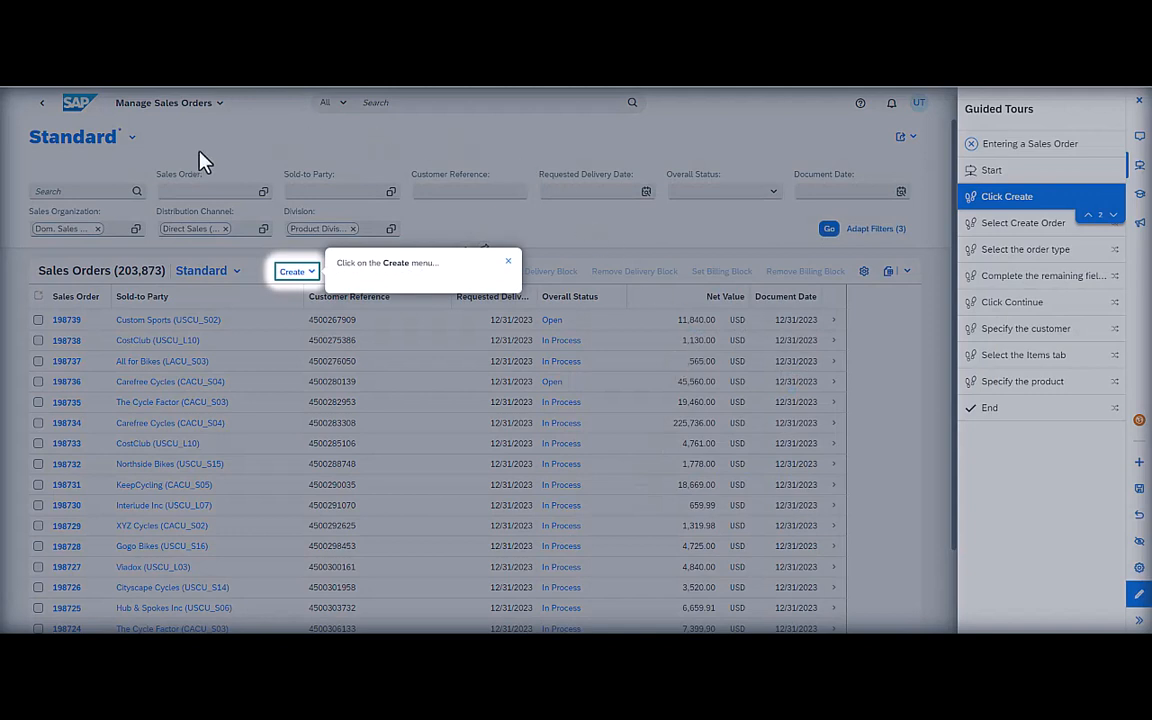
{"action": "mouse_move", "coordinate": [470, 150]}
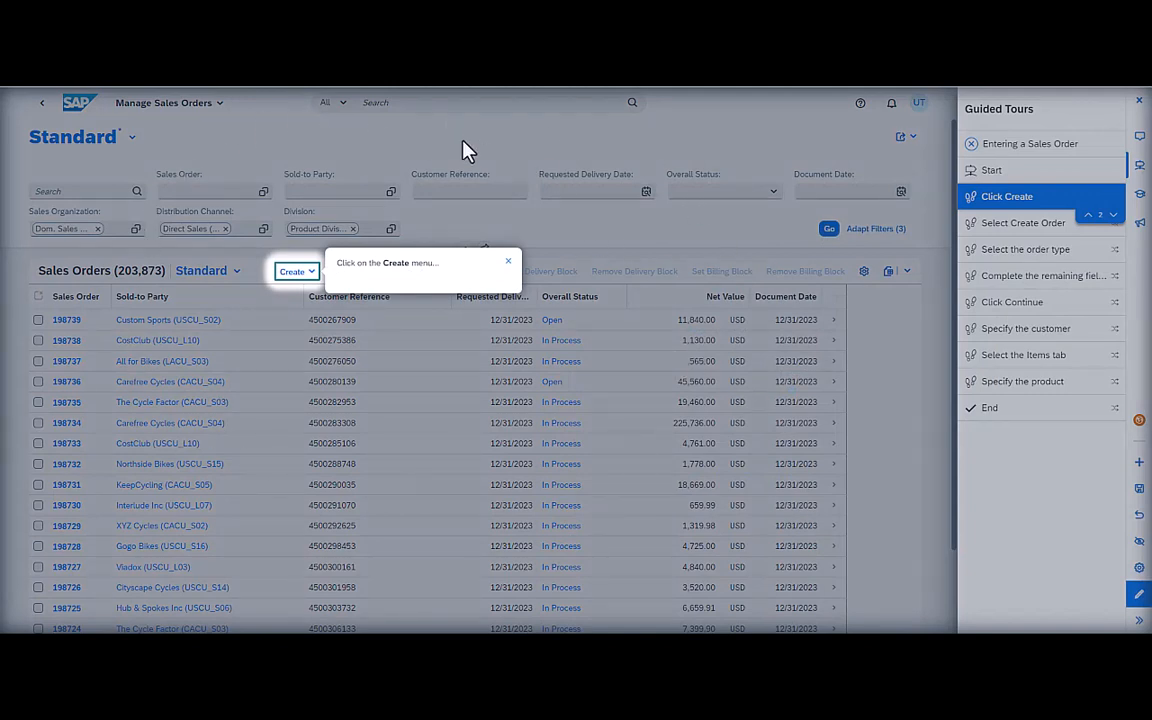
{"action": "mouse_move", "coordinate": [320, 271]}
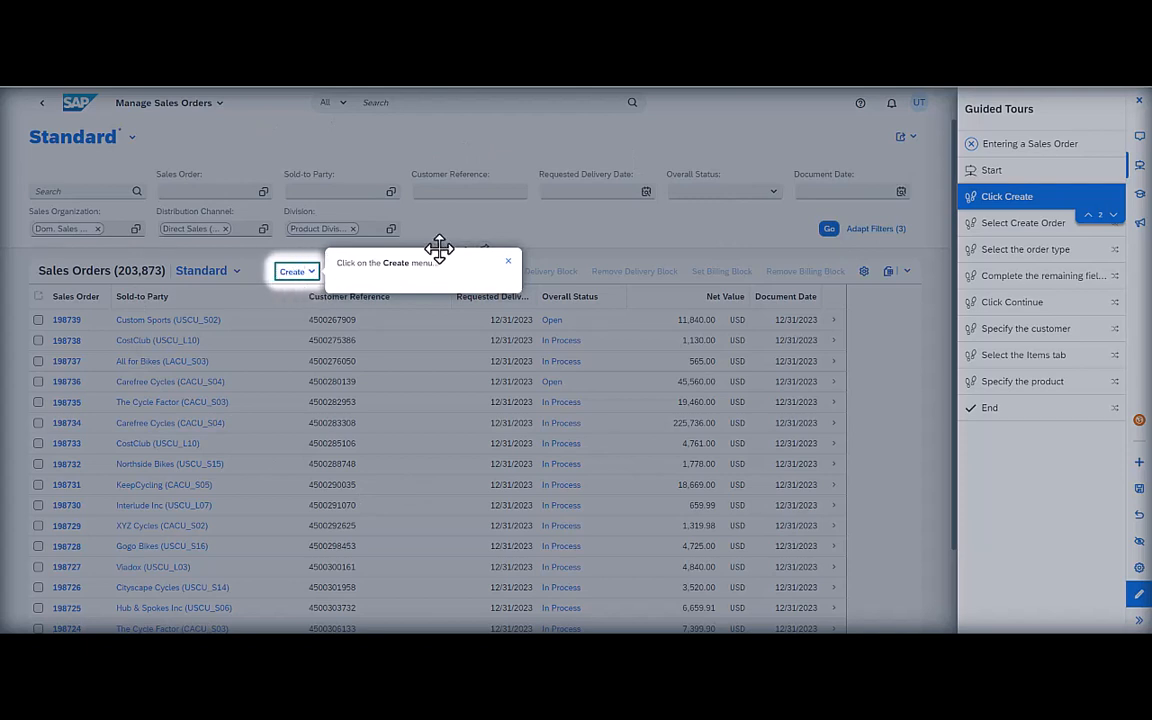
{"action": "mouse_move", "coordinate": [258, 271]}
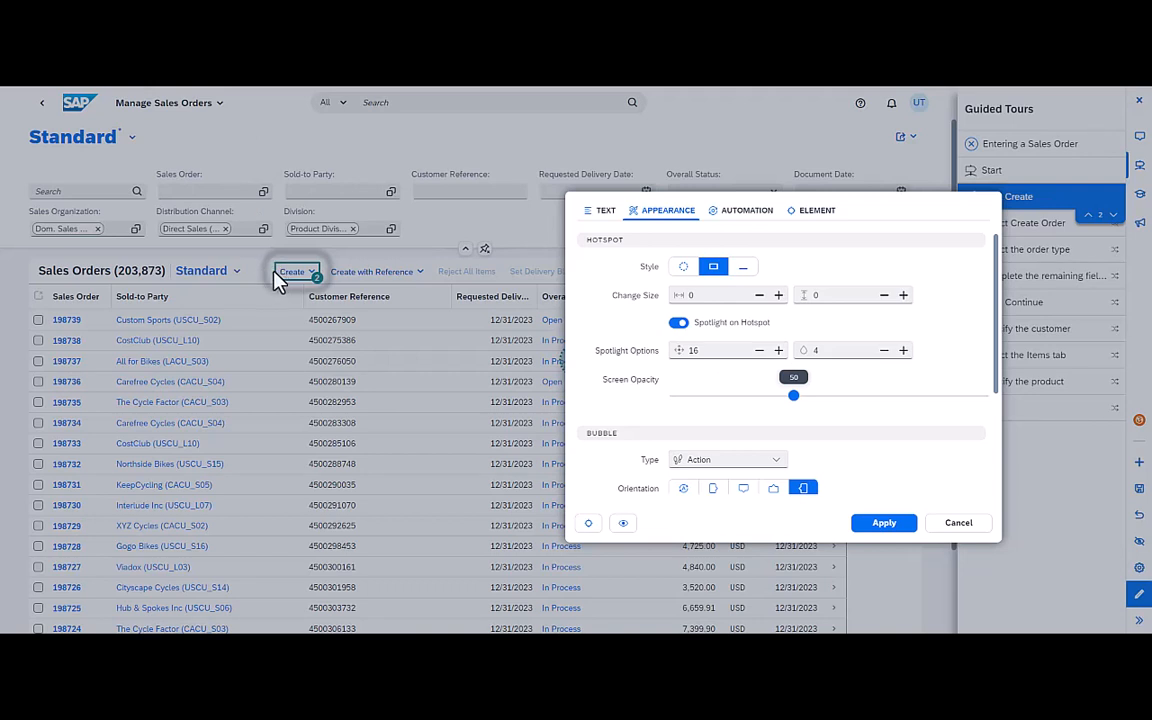
{"action": "mouse_move", "coordinate": [700, 349]}
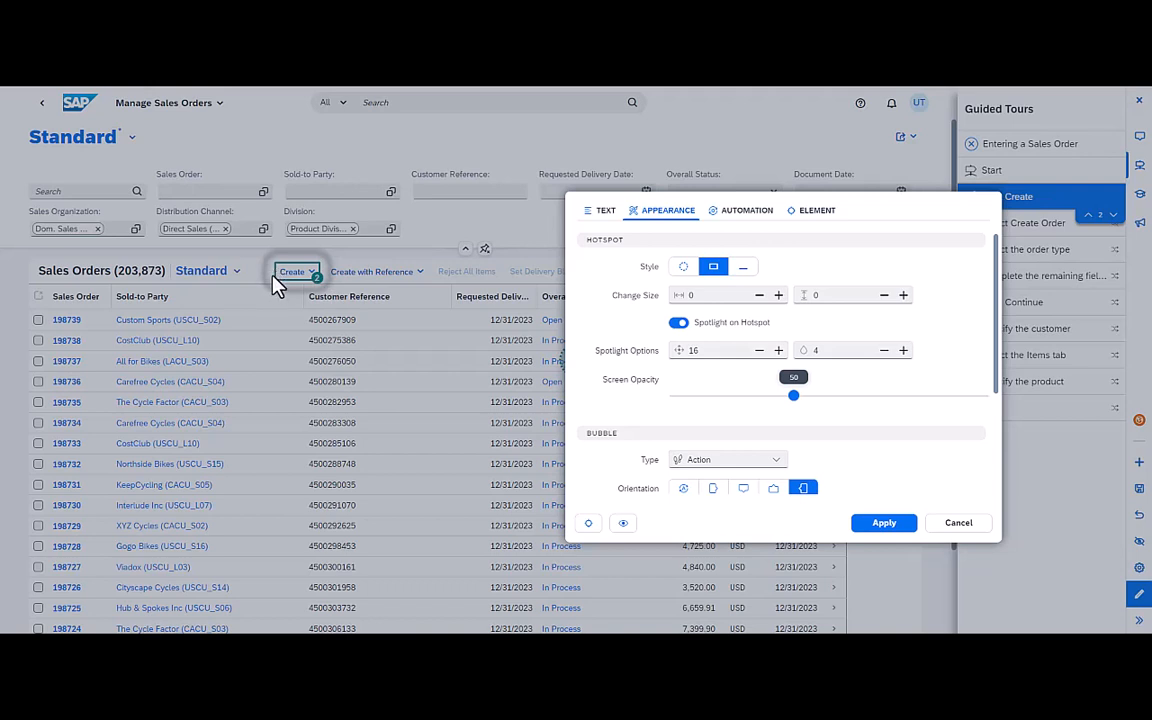
{"action": "mouse_move", "coordinate": [270, 283]}
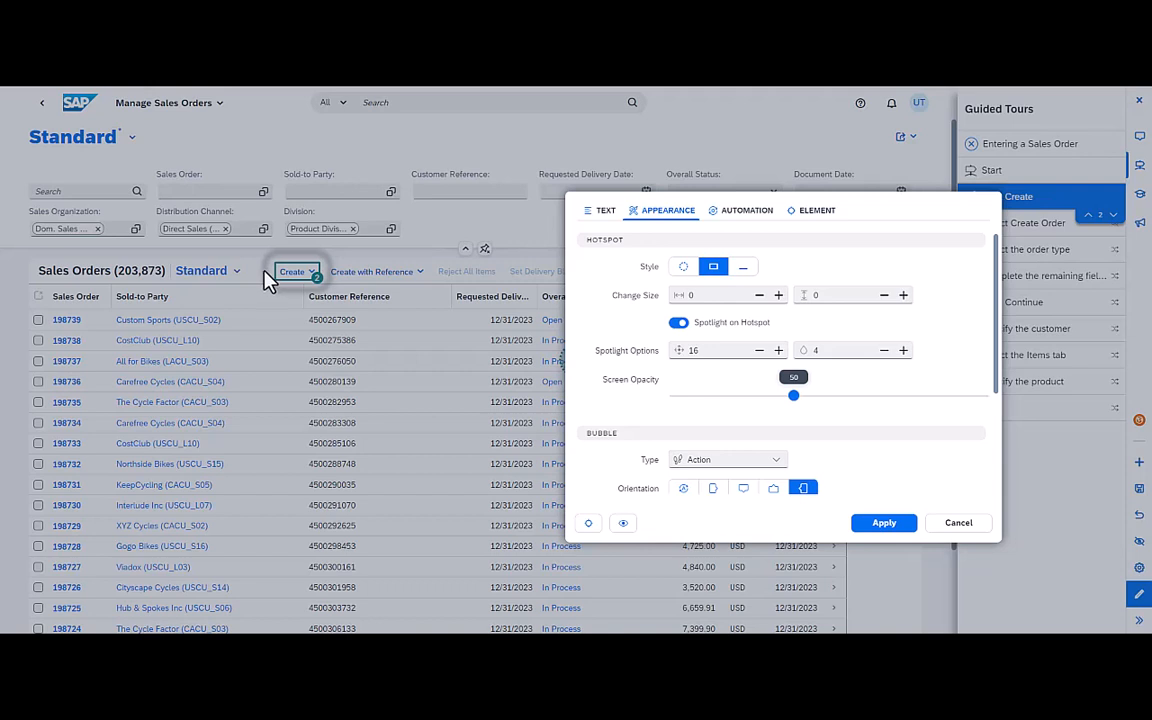
{"action": "mouse_move", "coordinate": [790, 326]}
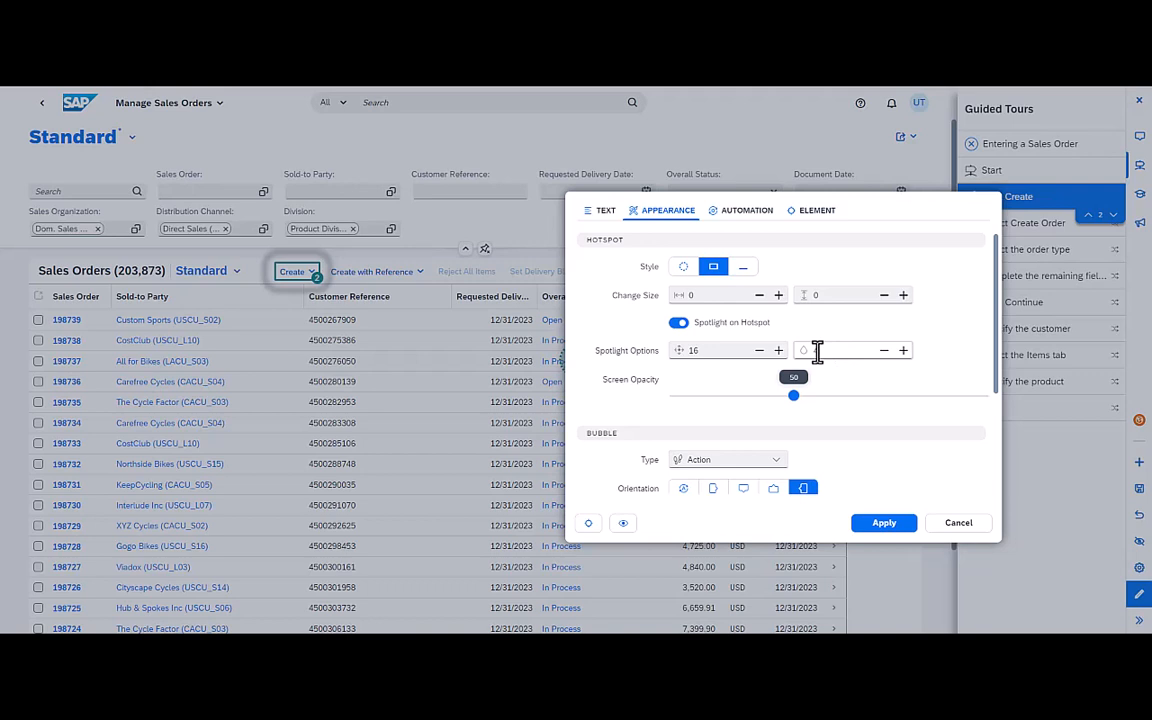
{"action": "mouse_move", "coordinate": [805, 350]}
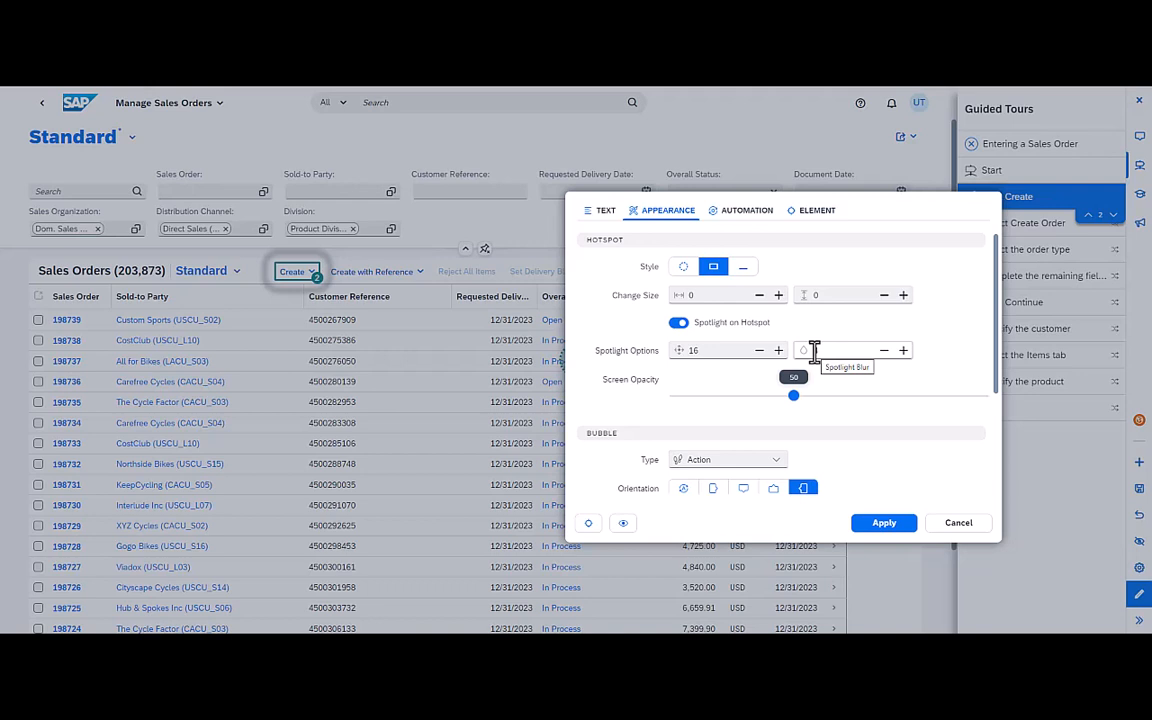
Adjust the spotlight blur to 4 and apply the 'Click Create' settings.
{"action": "left_click", "coordinate": [902, 350]}
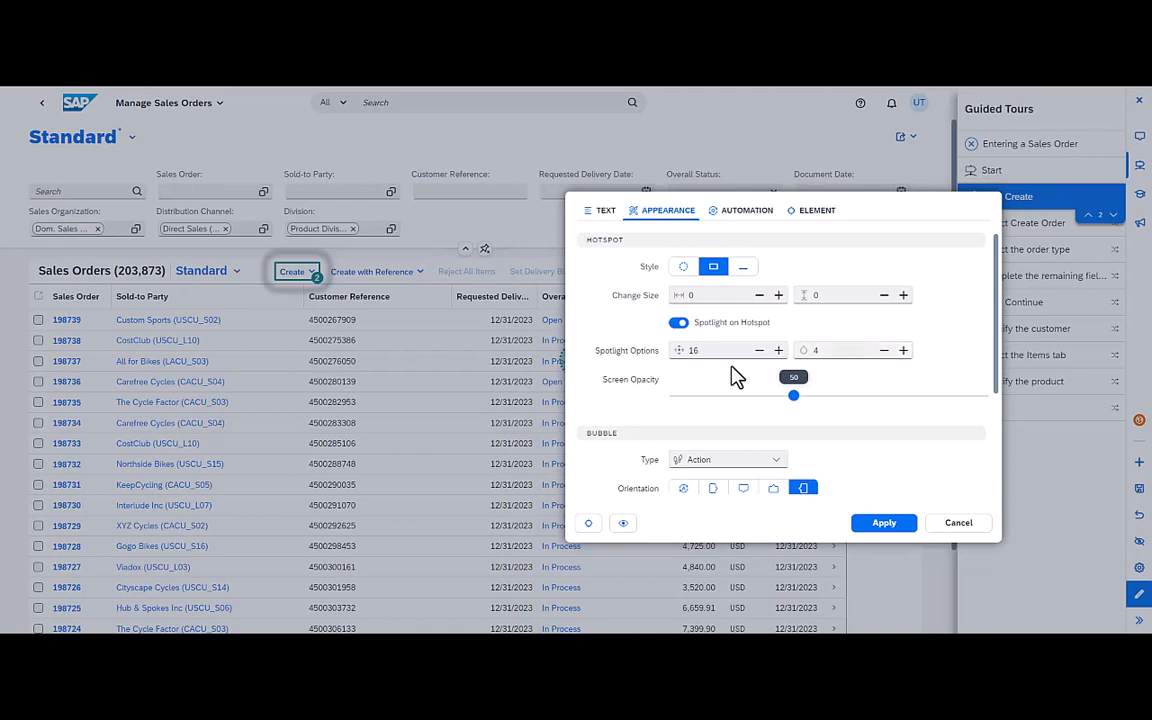
{"action": "mouse_move", "coordinate": [720, 350]}
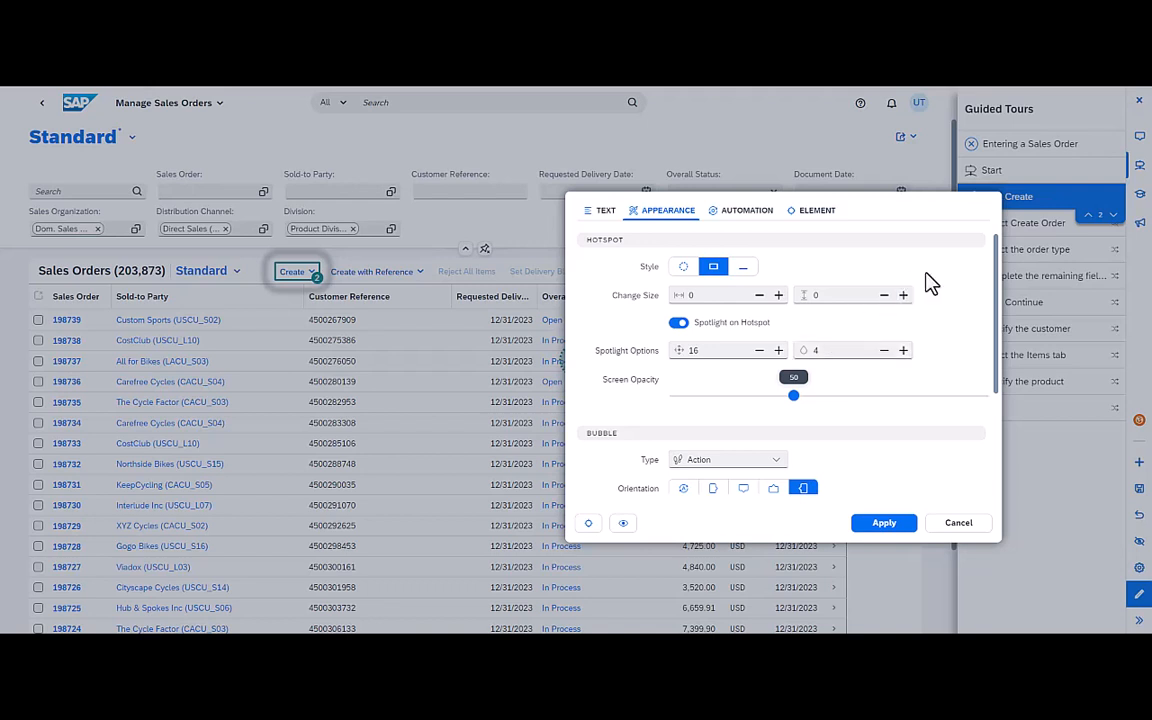
{"action": "mouse_move", "coordinate": [958, 386]}
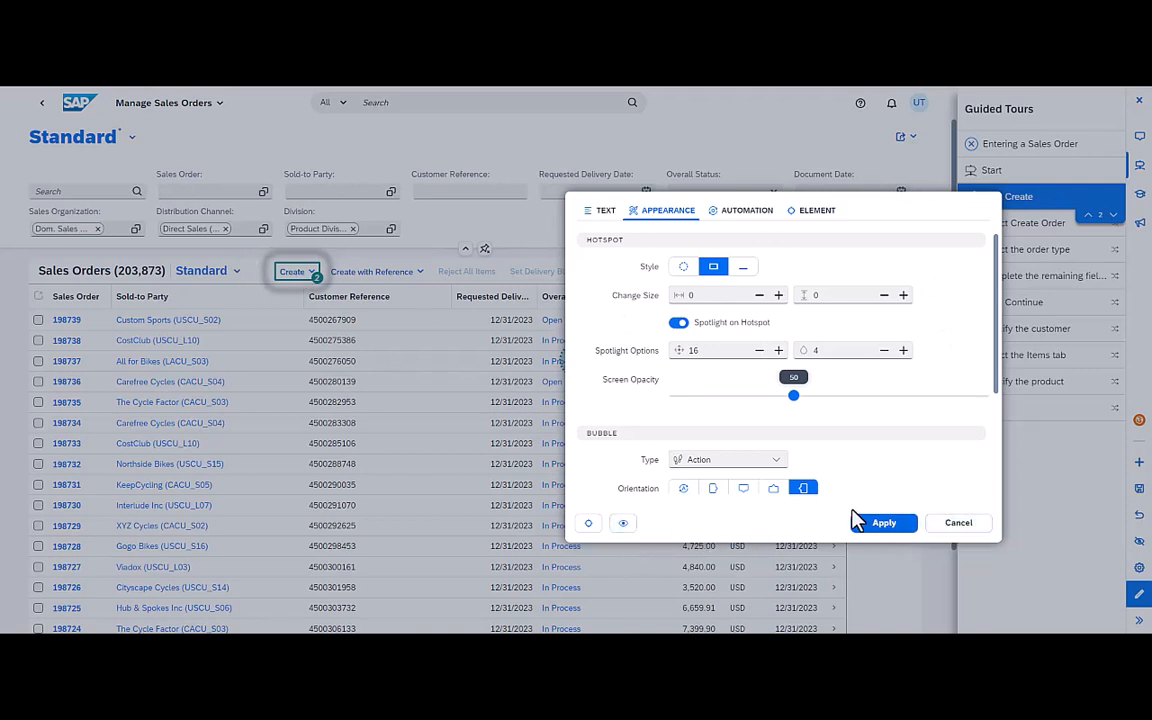
{"action": "left_click", "coordinate": [884, 522]}
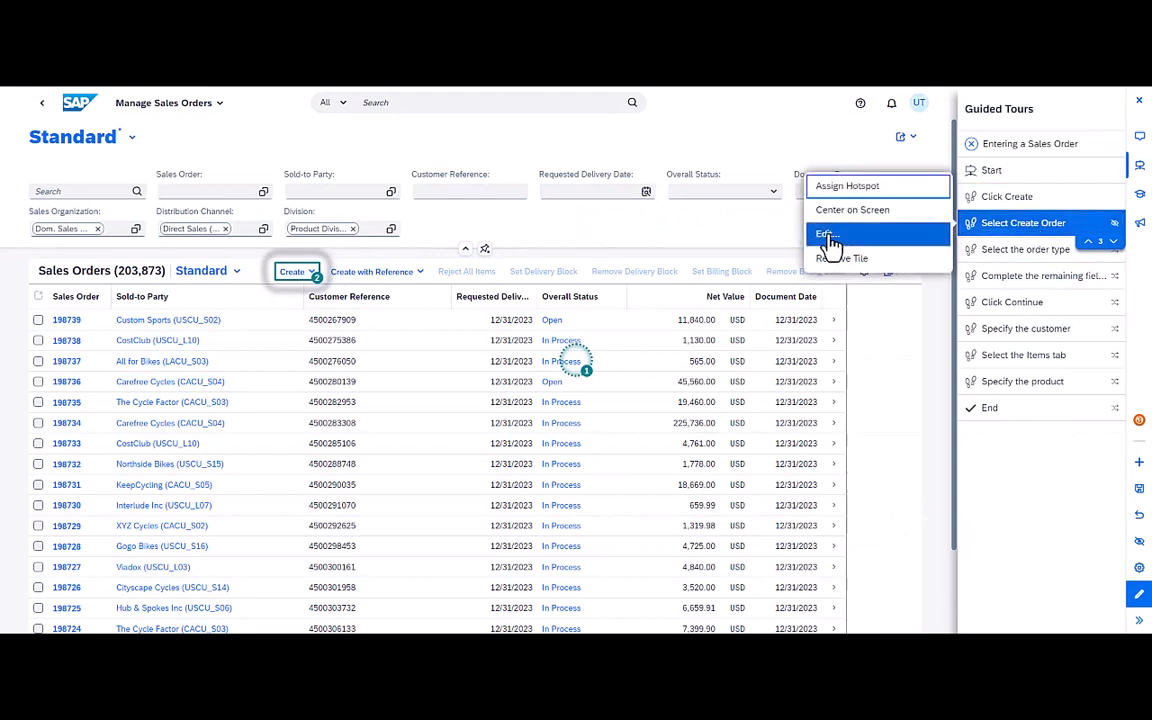
Enable a spotlight with blur 0 on 'Select Create Order' and apply it.
{"action": "left_click", "coordinate": [825, 233]}
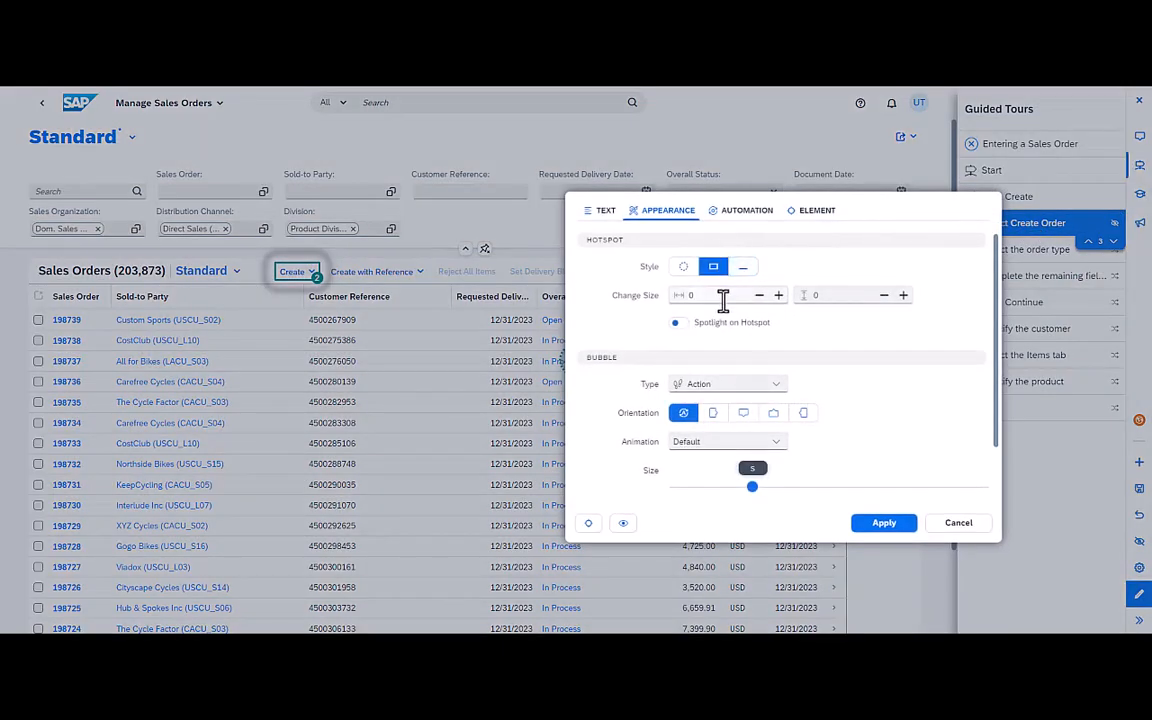
{"action": "left_click", "coordinate": [676, 322]}
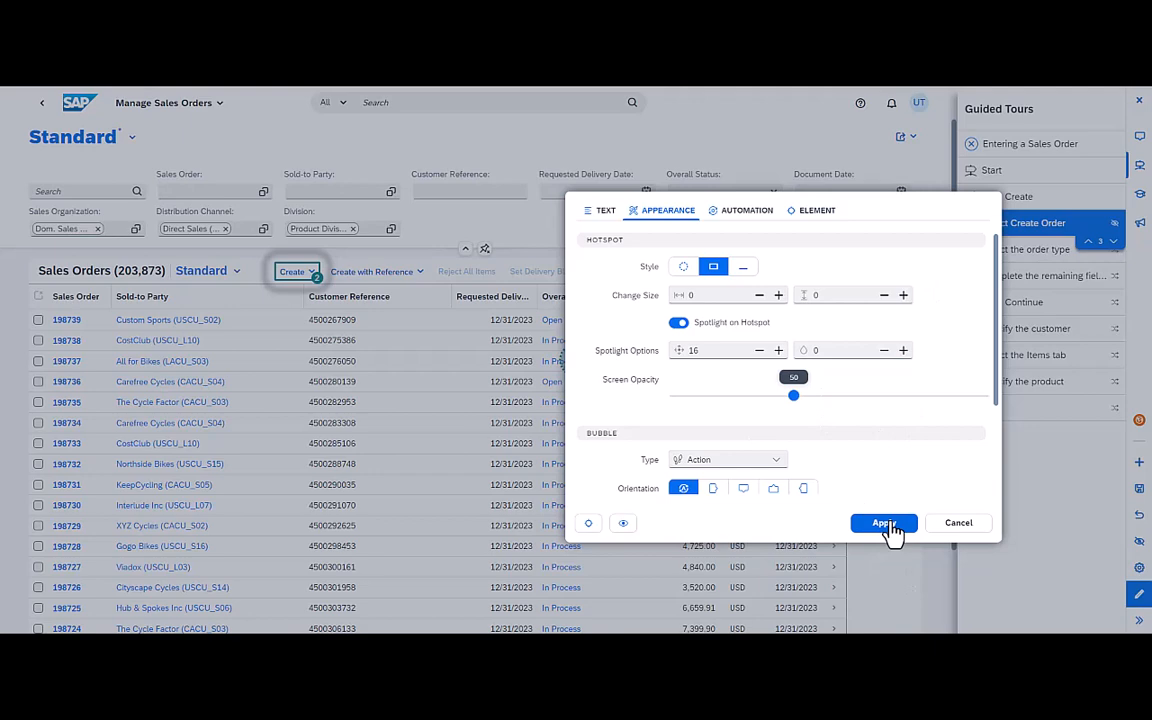
{"action": "left_click", "coordinate": [883, 522]}
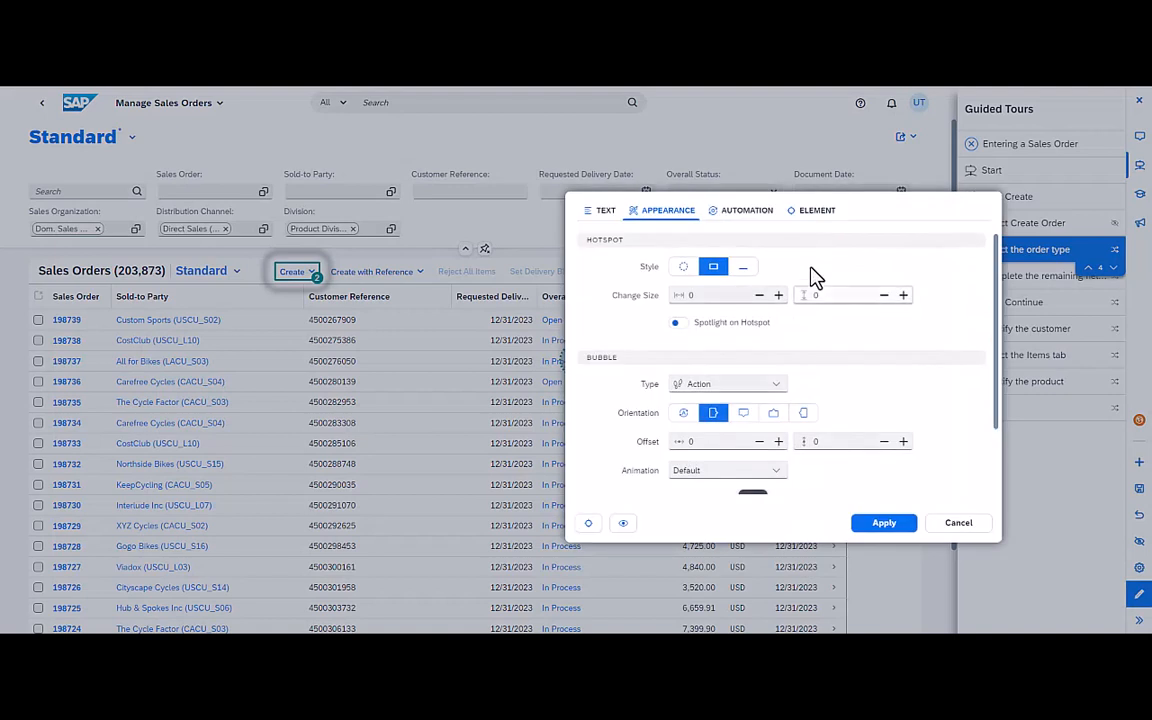
Enable the 'Select the order type' spotlight, raise screen opacity to 65, and apply.
{"action": "left_click", "coordinate": [677, 322]}
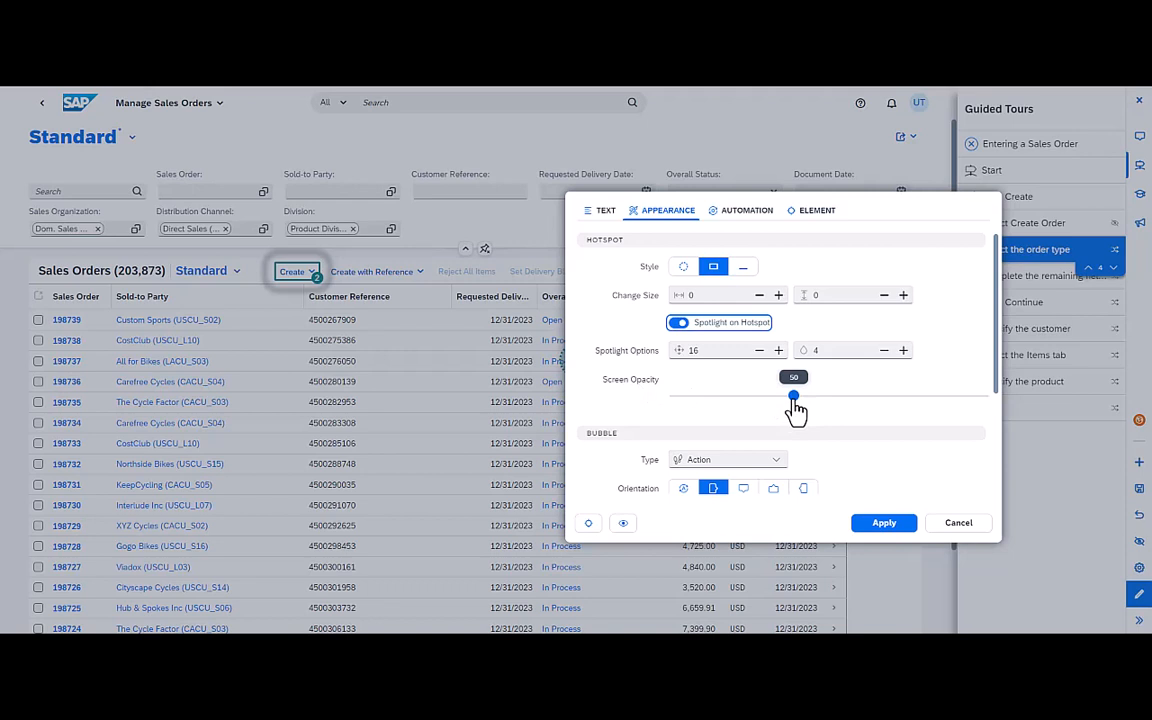
{"action": "mouse_move", "coordinate": [780, 392]}
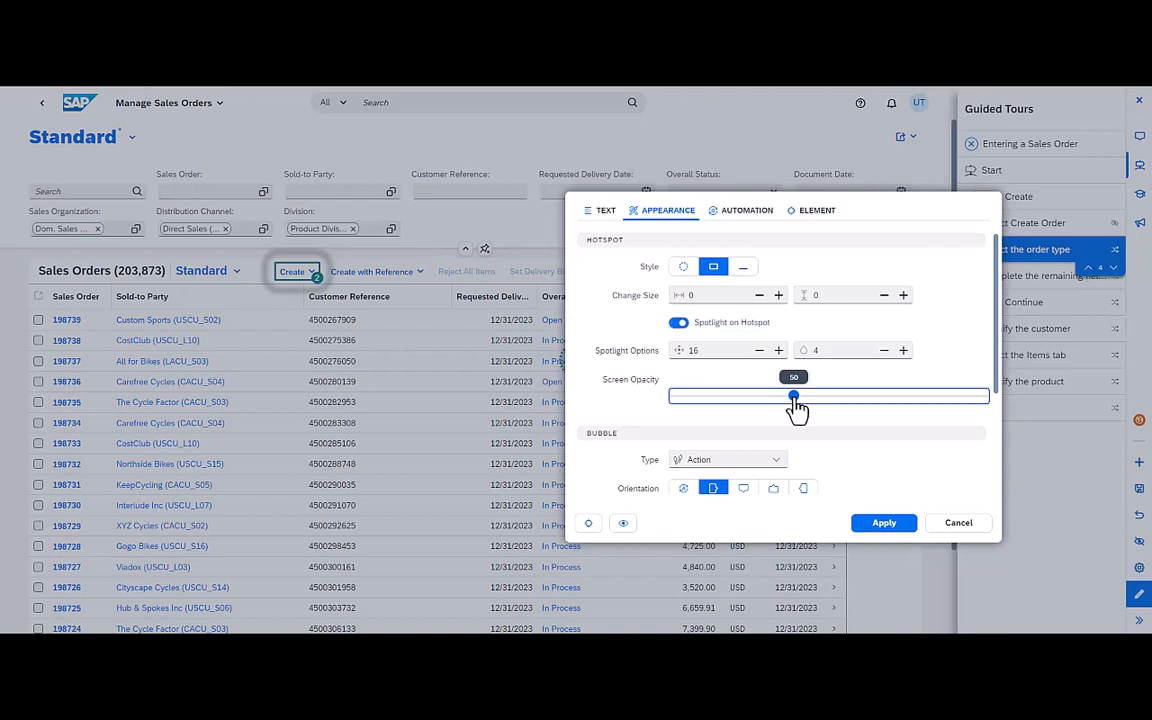
{"action": "left_click_drag", "start_coordinate": [793, 396], "coordinate": [864, 396]}
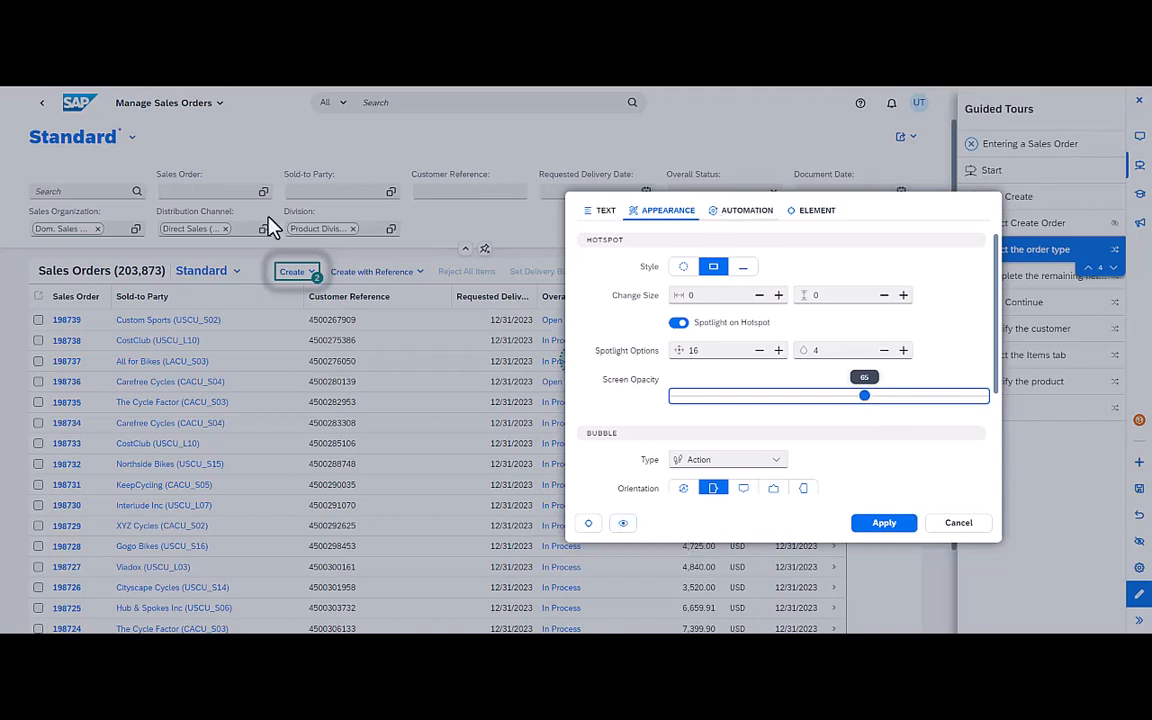
{"action": "mouse_move", "coordinate": [325, 387]}
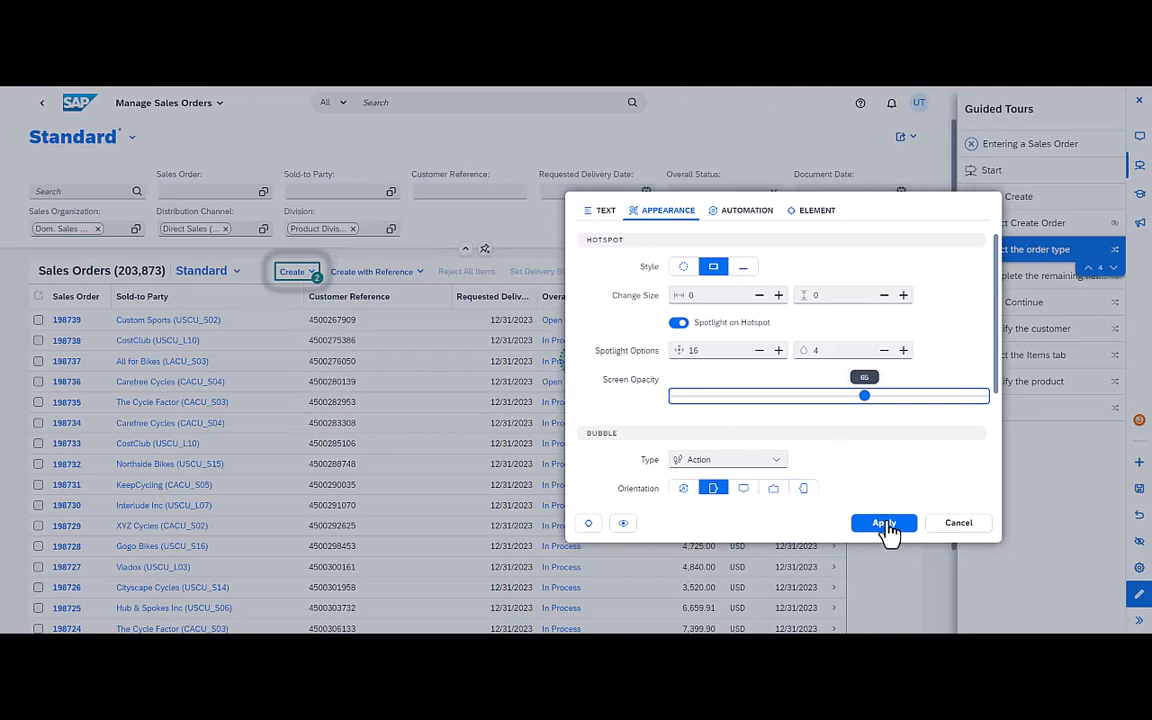
{"action": "left_click", "coordinate": [883, 522]}
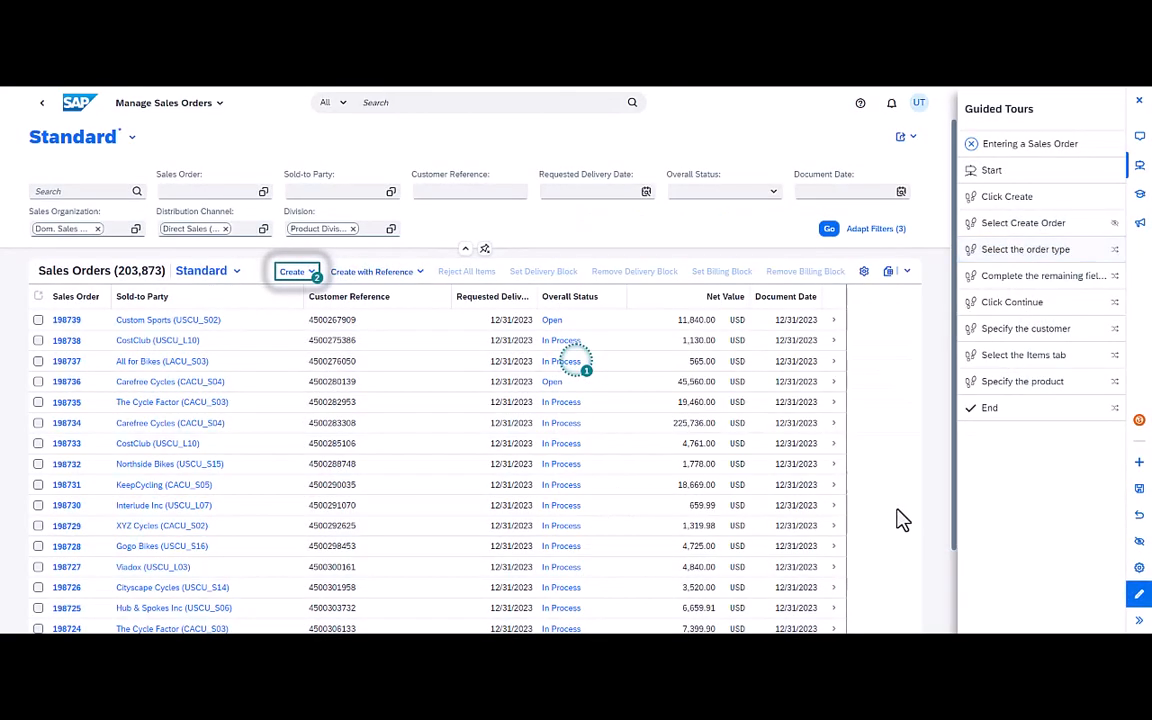
{"action": "mouse_move", "coordinate": [1139, 543]}
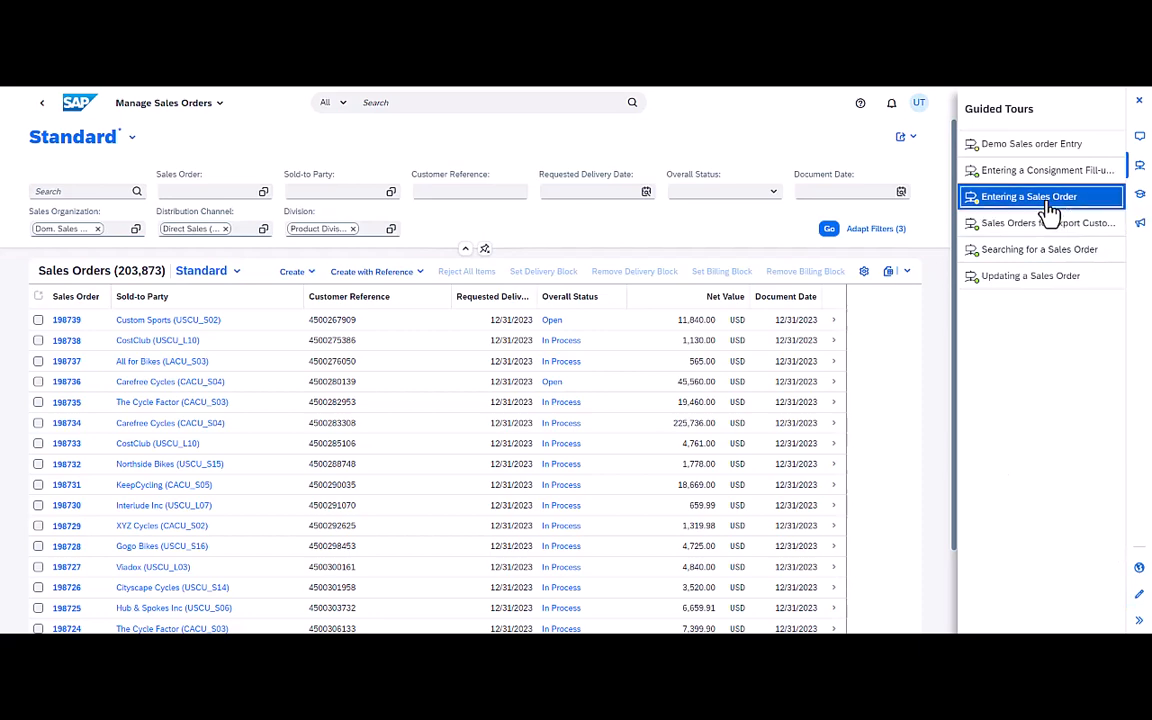
Replay the tour through Create and Create Sales Order to the order-type step.
{"action": "left_click", "coordinate": [1028, 196]}
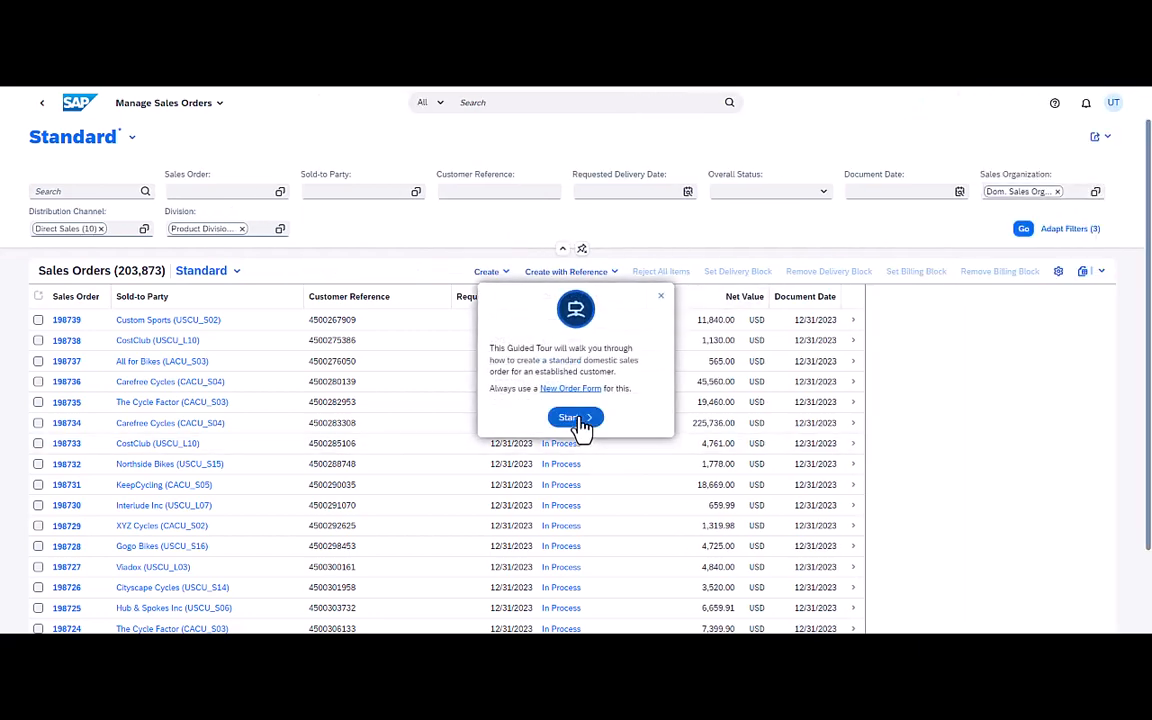
{"action": "left_click", "coordinate": [569, 417]}
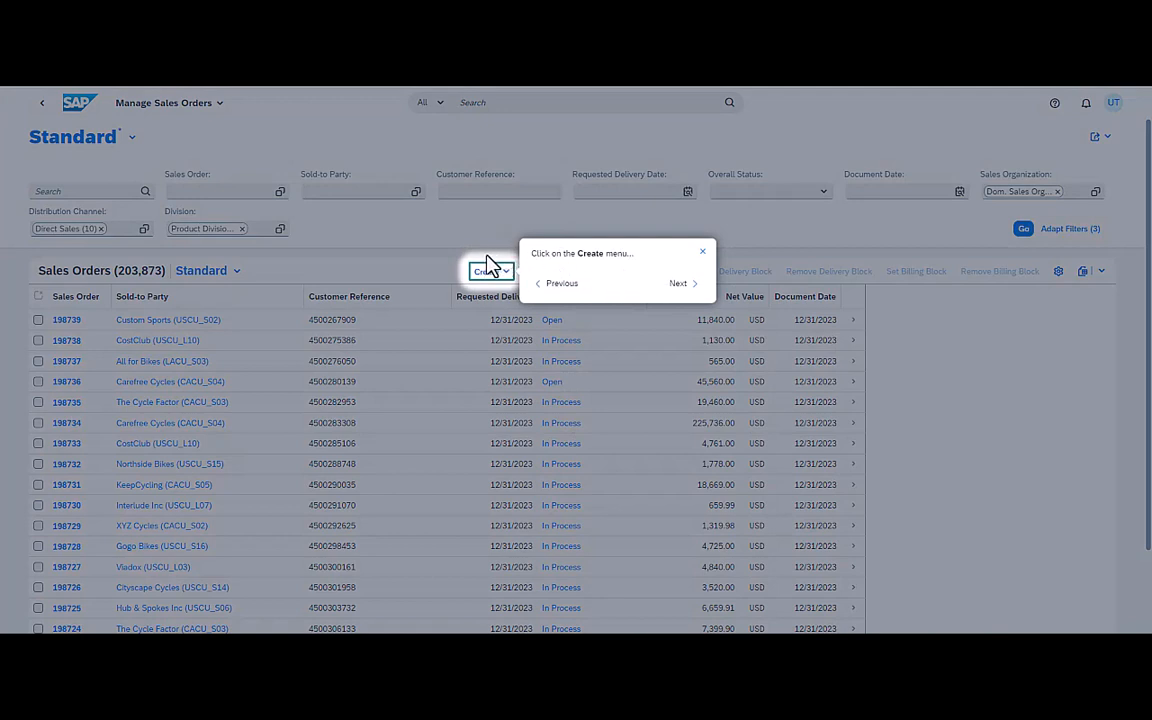
{"action": "mouse_move", "coordinate": [458, 278]}
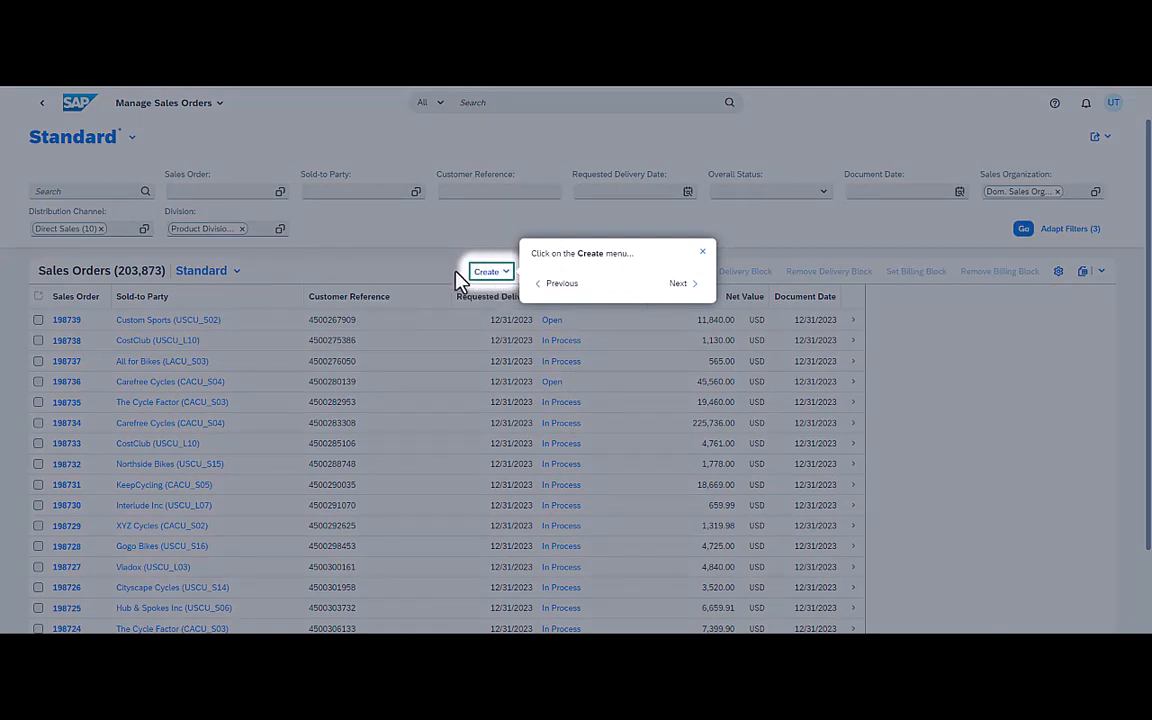
{"action": "mouse_move", "coordinate": [490, 271]}
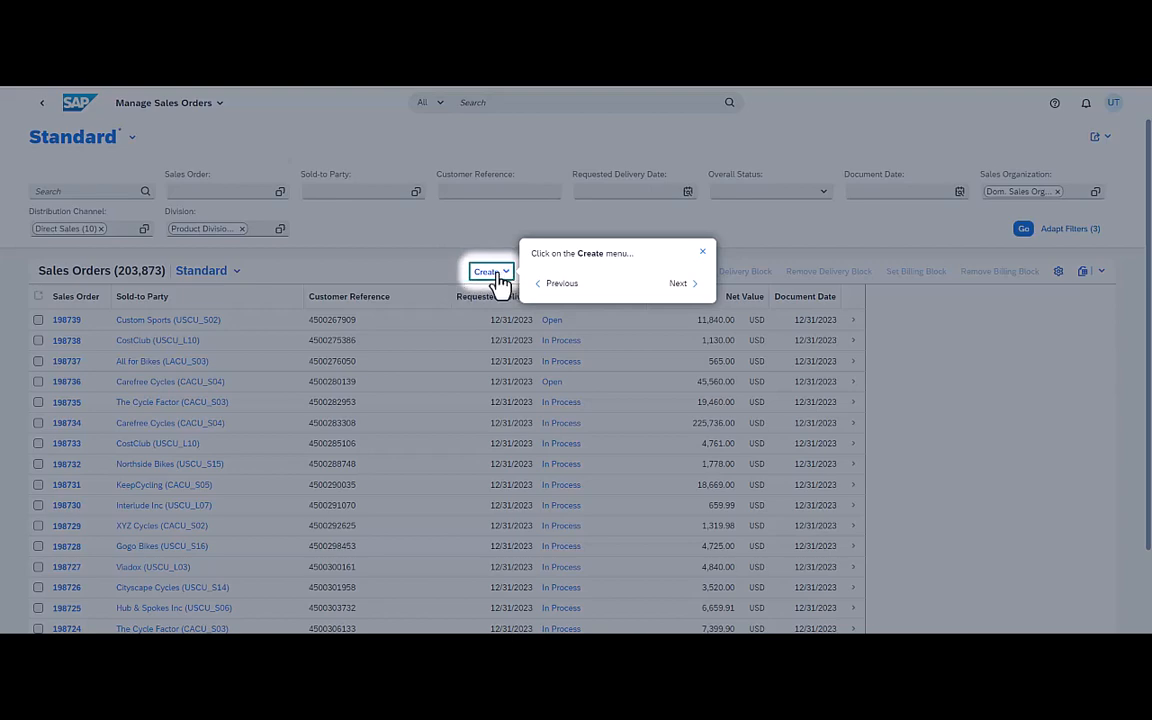
{"action": "left_click", "coordinate": [490, 271]}
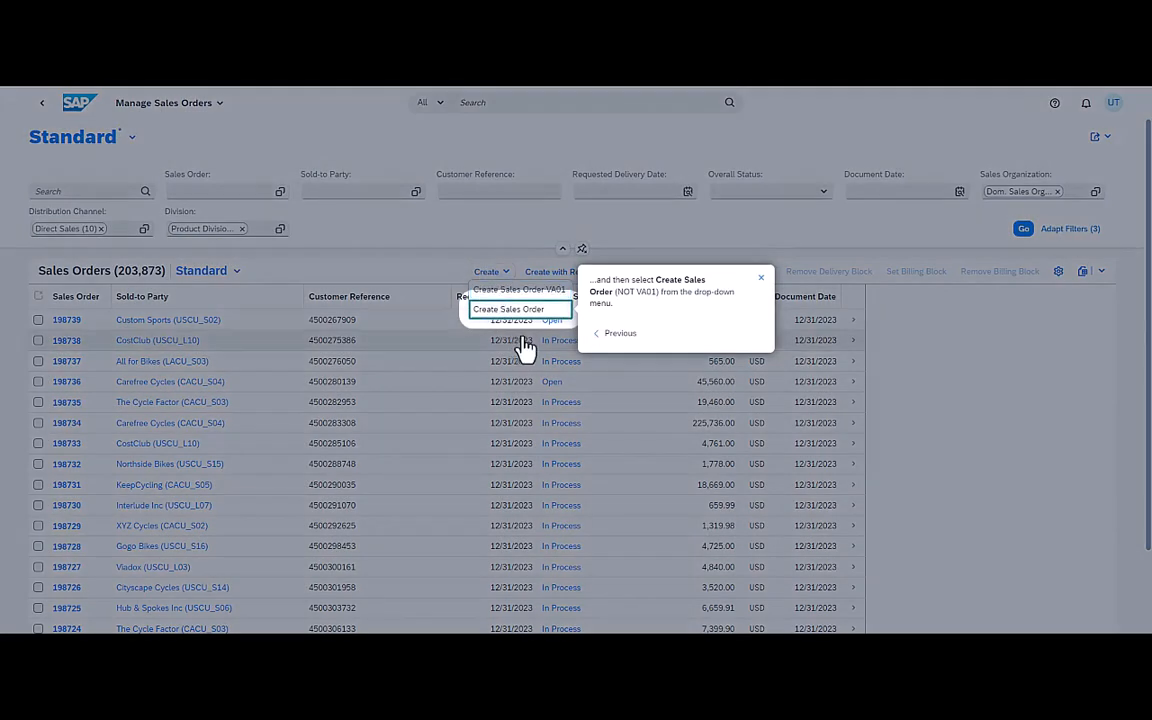
{"action": "mouse_move", "coordinate": [472, 335]}
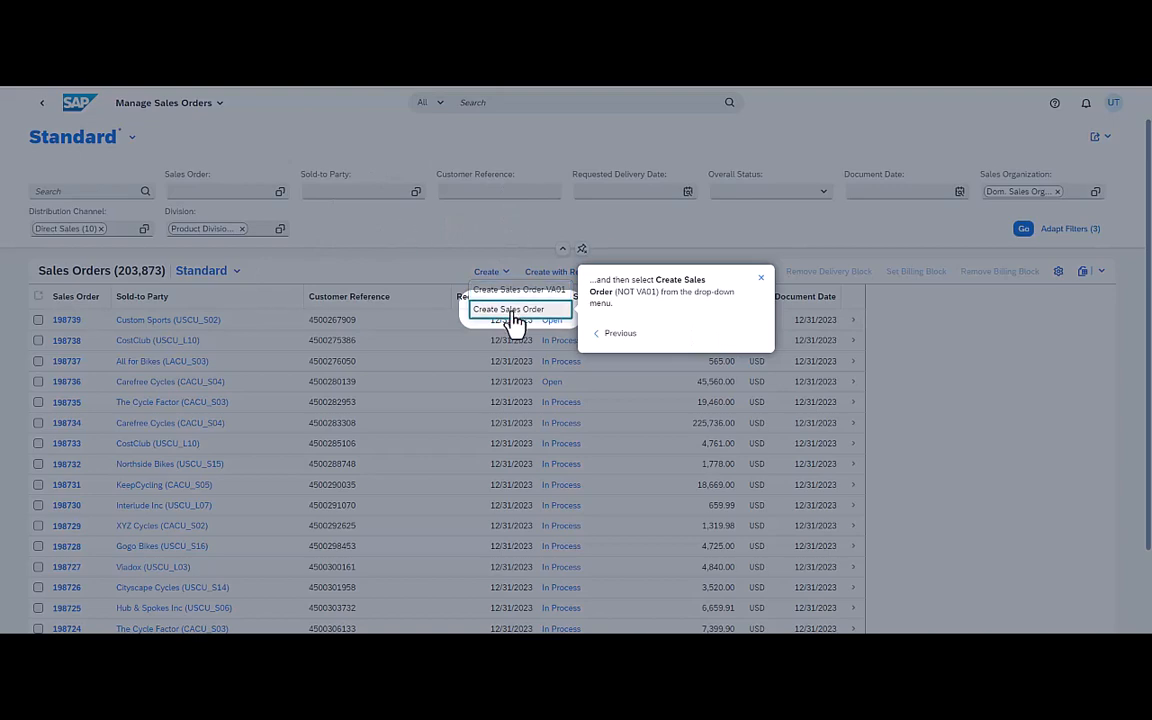
{"action": "left_click", "coordinate": [509, 309]}
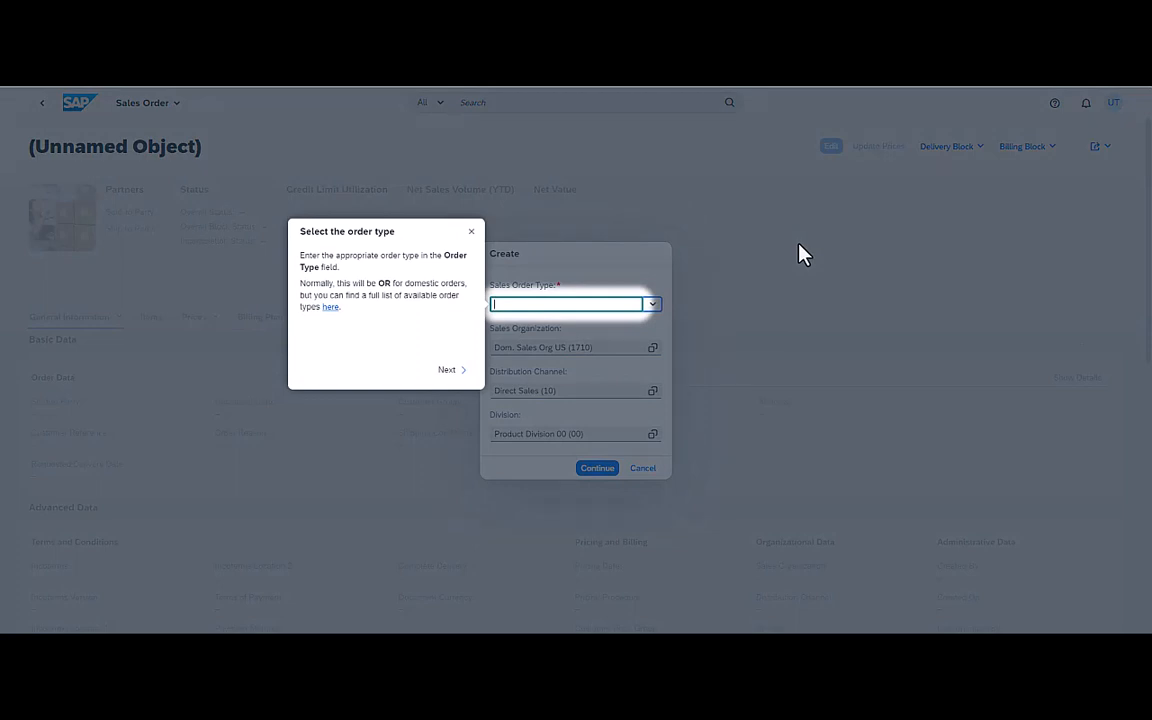
{"action": "mouse_move", "coordinate": [895, 486]}
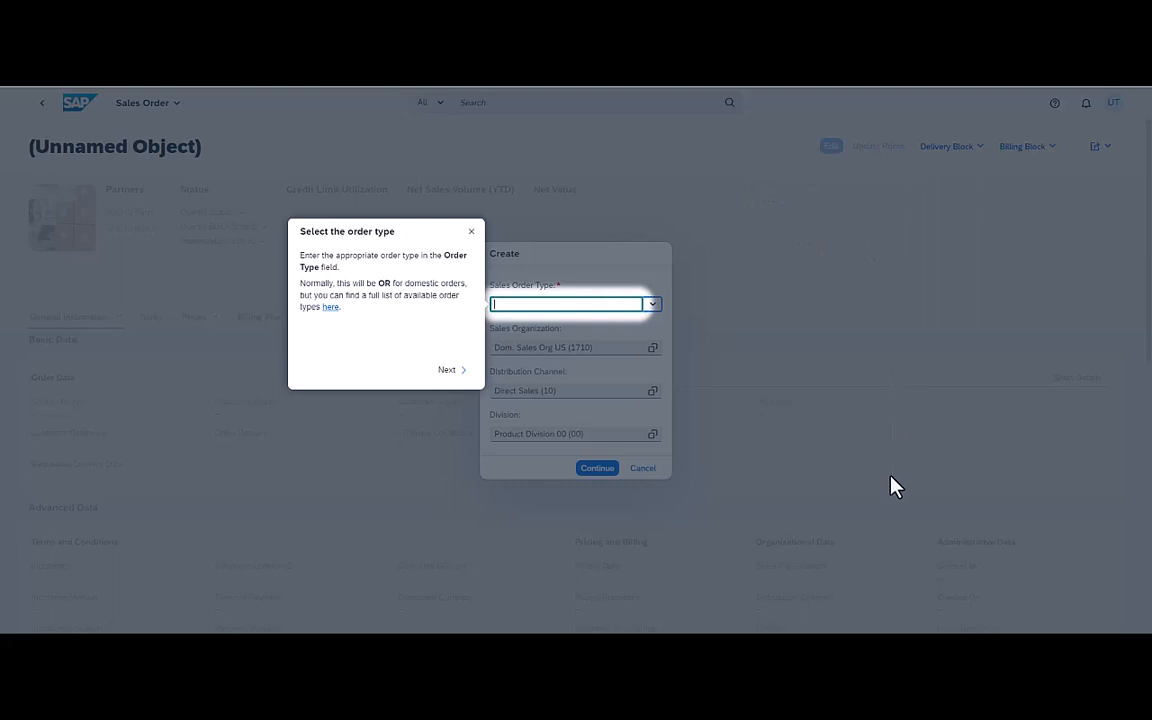
{"action": "mouse_move", "coordinate": [499, 197]}
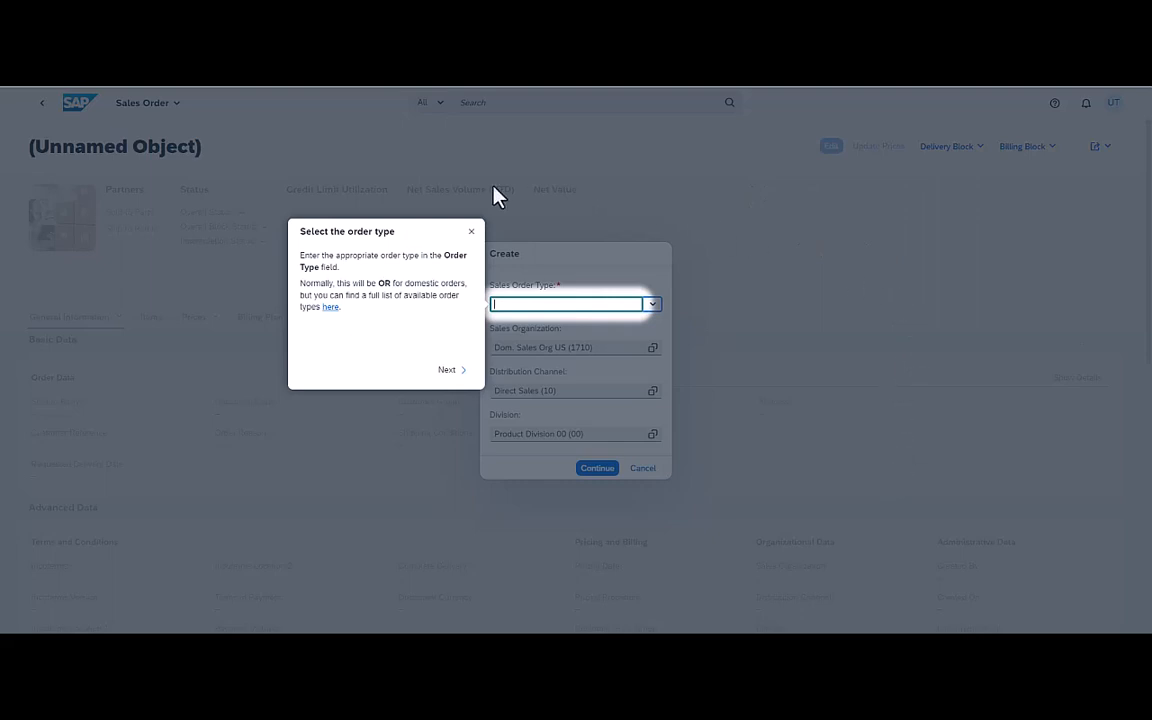
{"action": "mouse_move", "coordinate": [131, 276]}
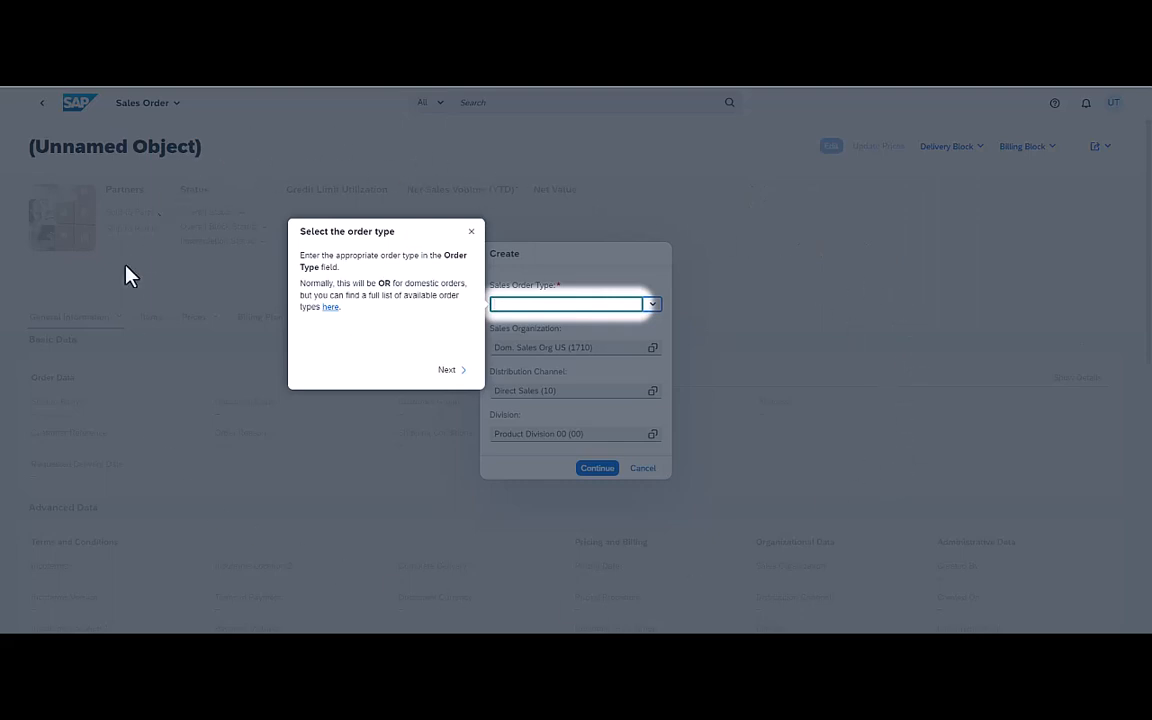
{"action": "mouse_move", "coordinate": [668, 478]}
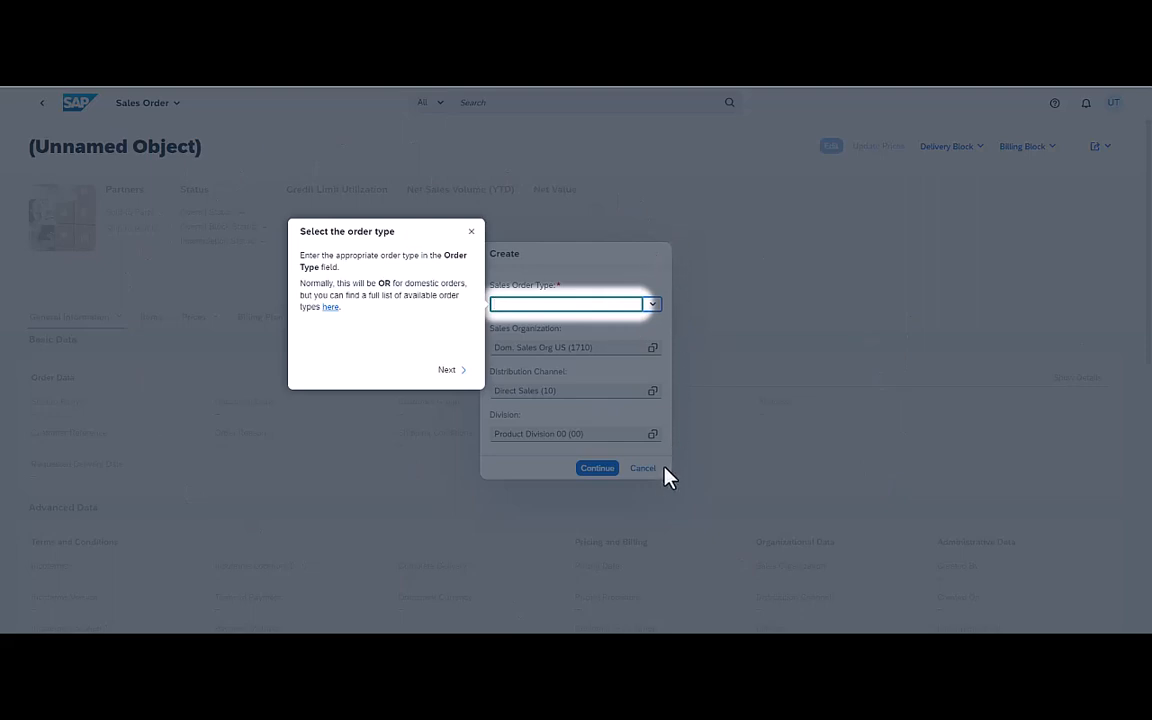
{"action": "mouse_move", "coordinate": [507, 257]}
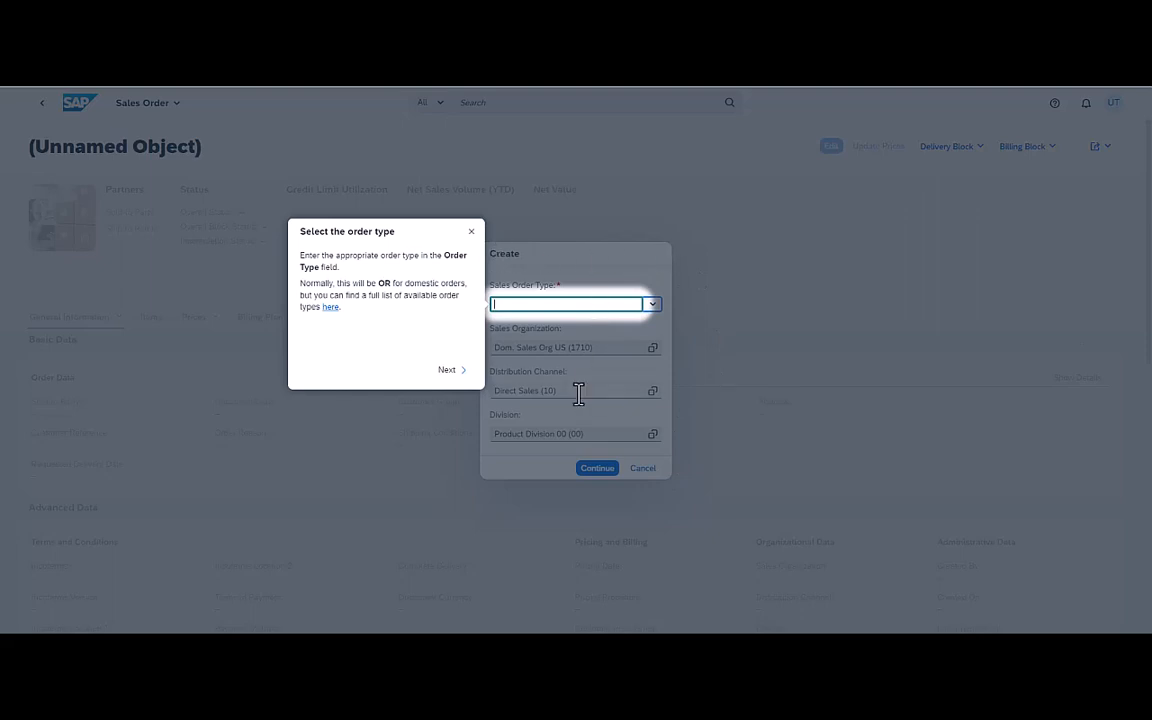
{"action": "mouse_move", "coordinate": [565, 288]}
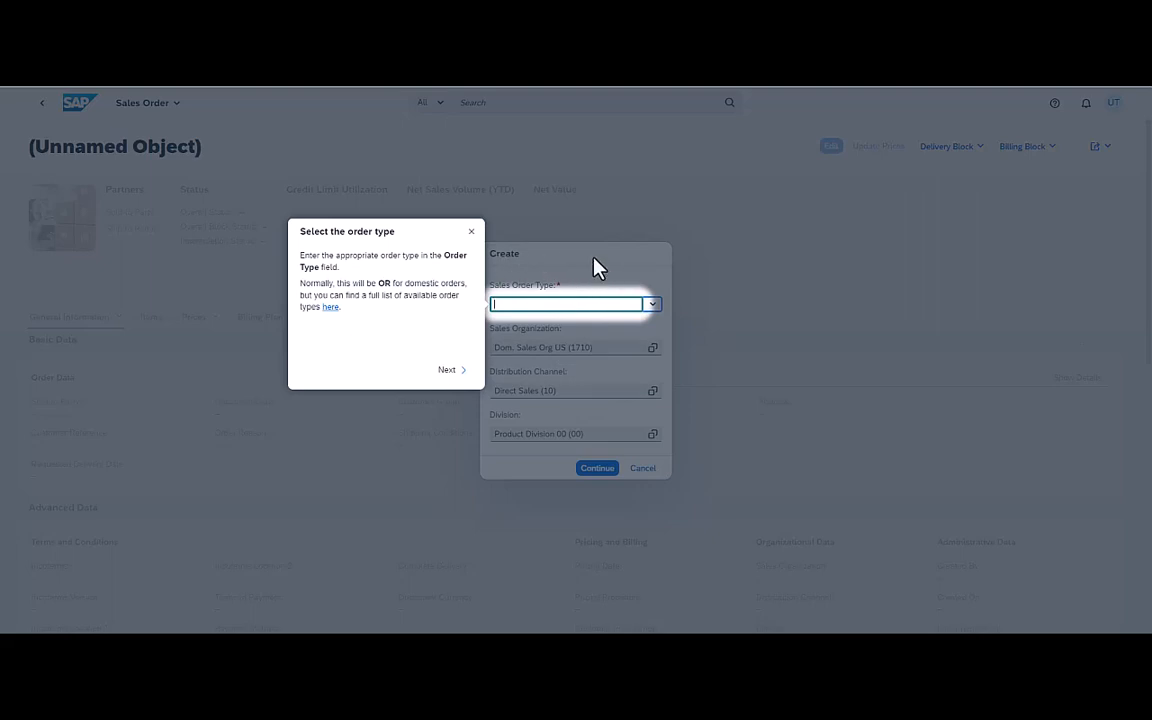
{"action": "mouse_move", "coordinate": [568, 270]}
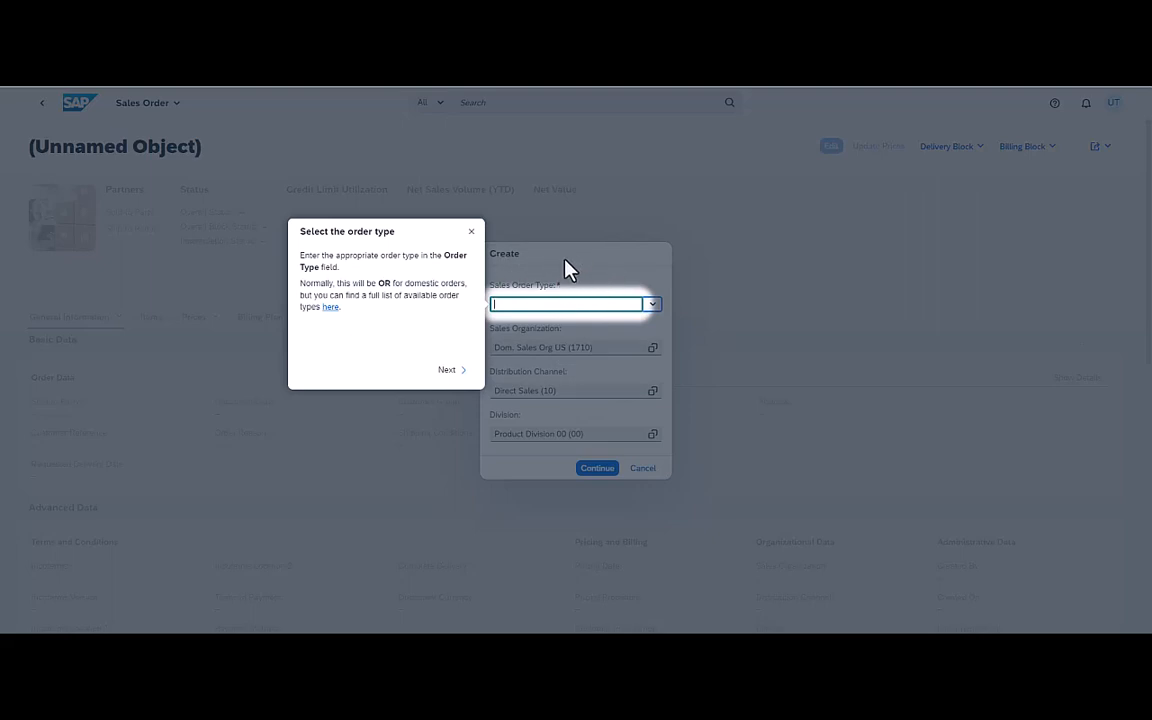
{"action": "mouse_move", "coordinate": [805, 310]}
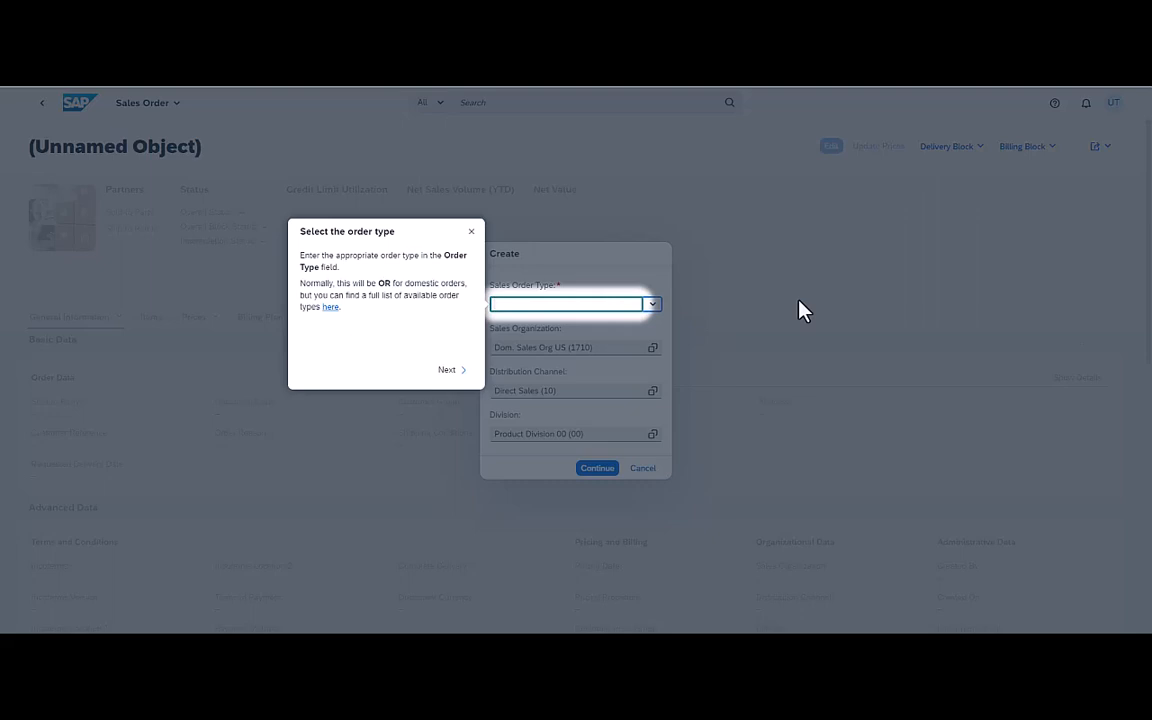
{"action": "mouse_move", "coordinate": [895, 363]}
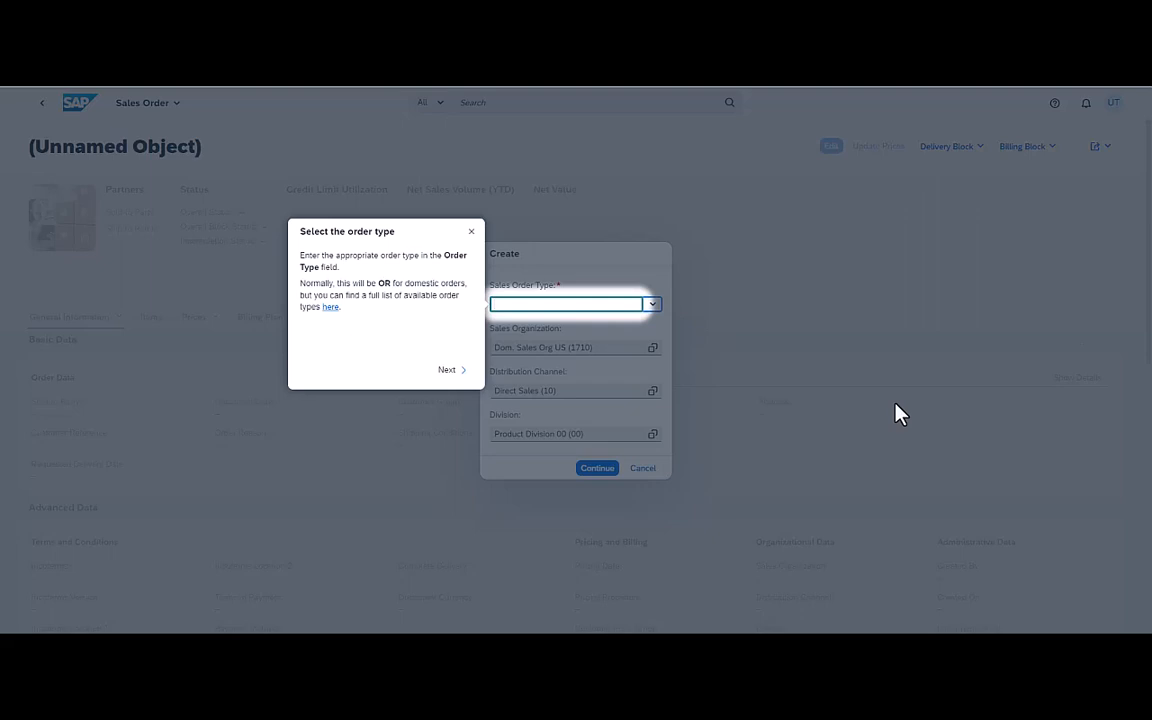
{"action": "mouse_move", "coordinate": [476, 240]}
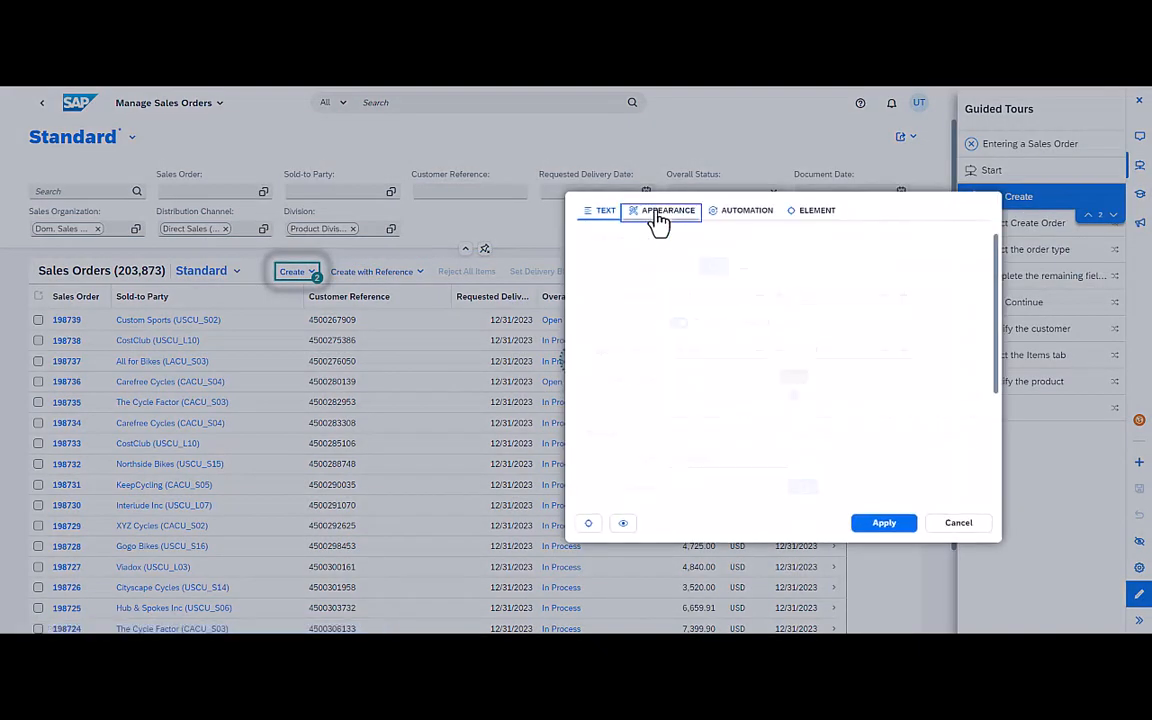
Set 'Click Create' spotlight options to 16 and 4 on Appearance and apply.
{"action": "left_click", "coordinate": [668, 210]}
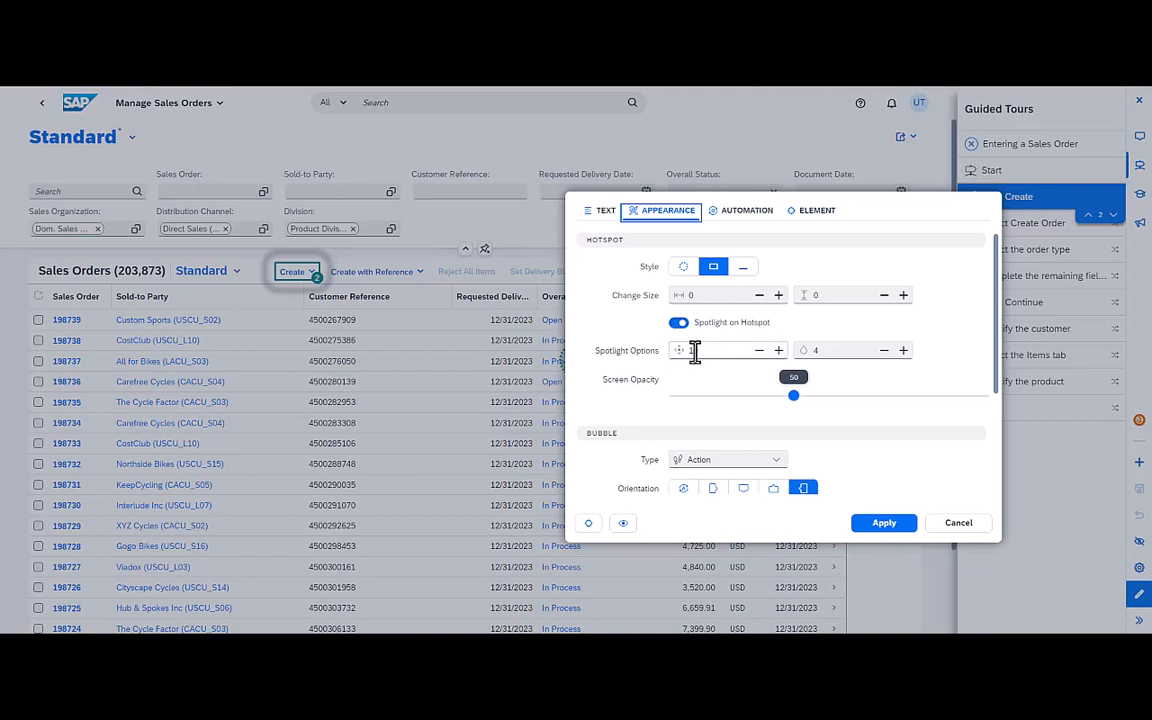
{"action": "left_click", "coordinate": [718, 350]}
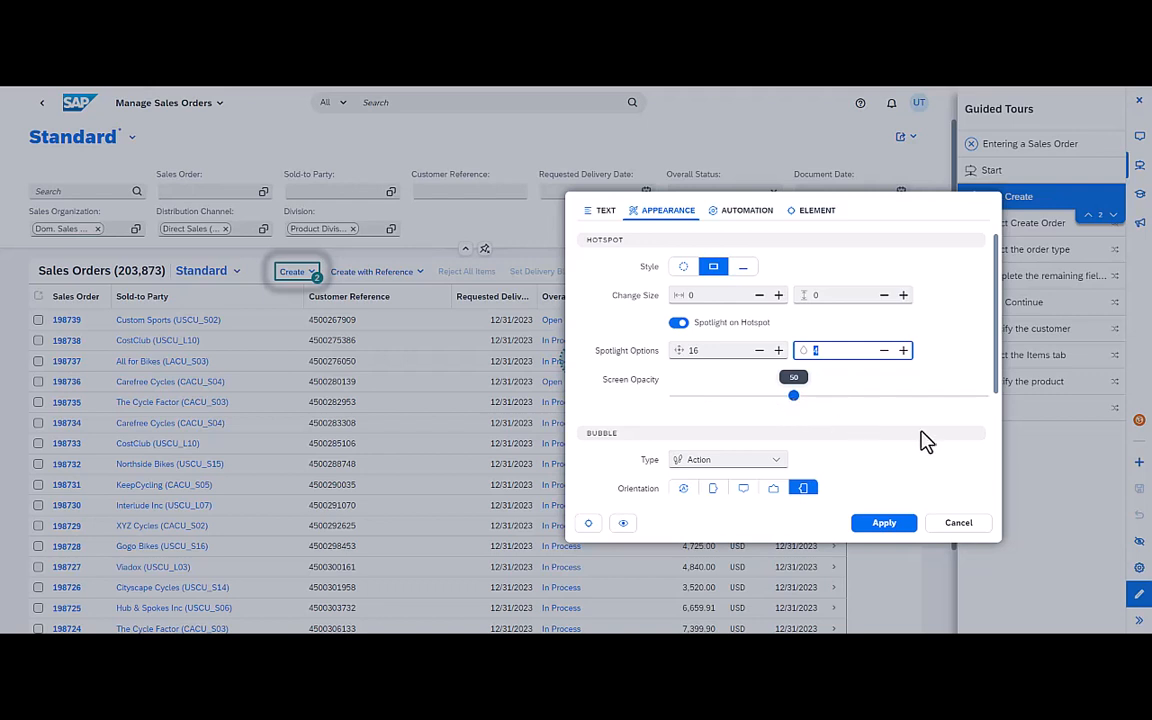
{"action": "left_click", "coordinate": [883, 522]}
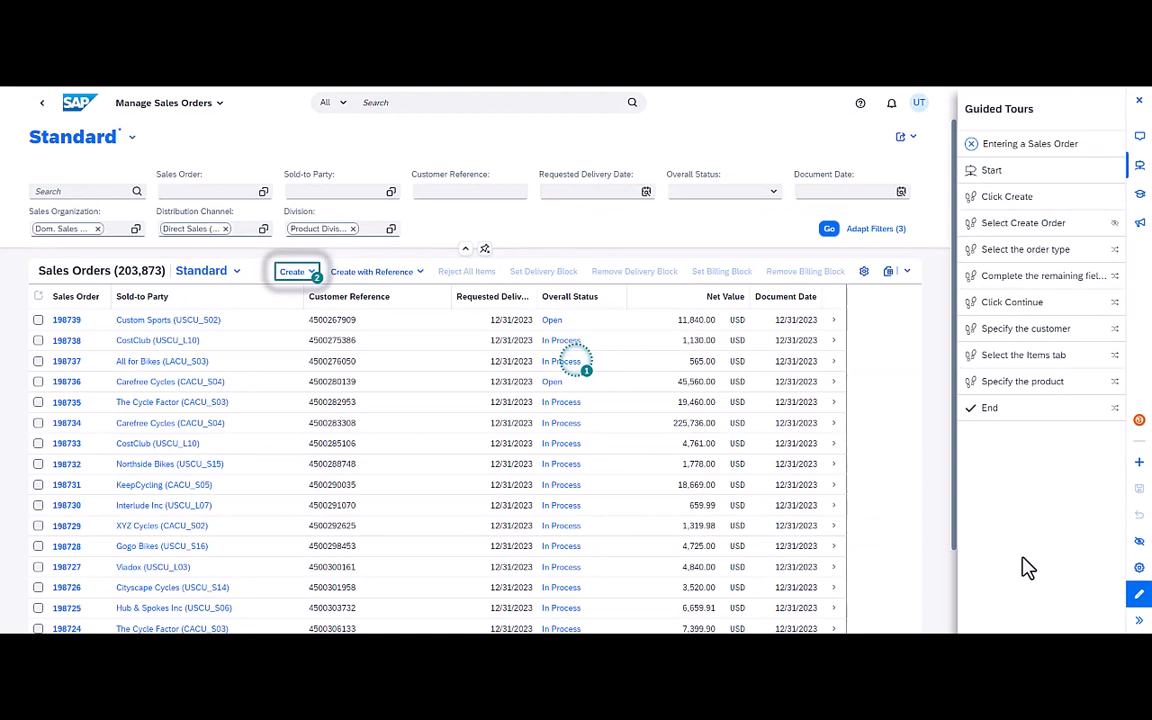
{"action": "mouse_move", "coordinate": [1057, 530]}
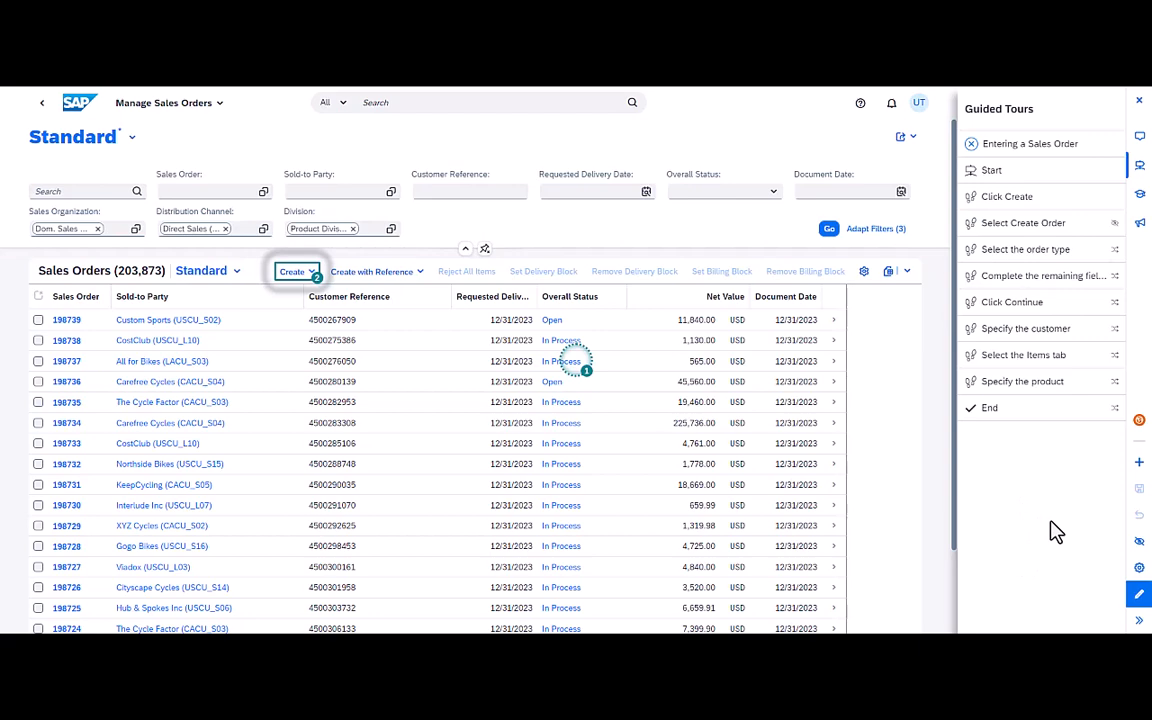